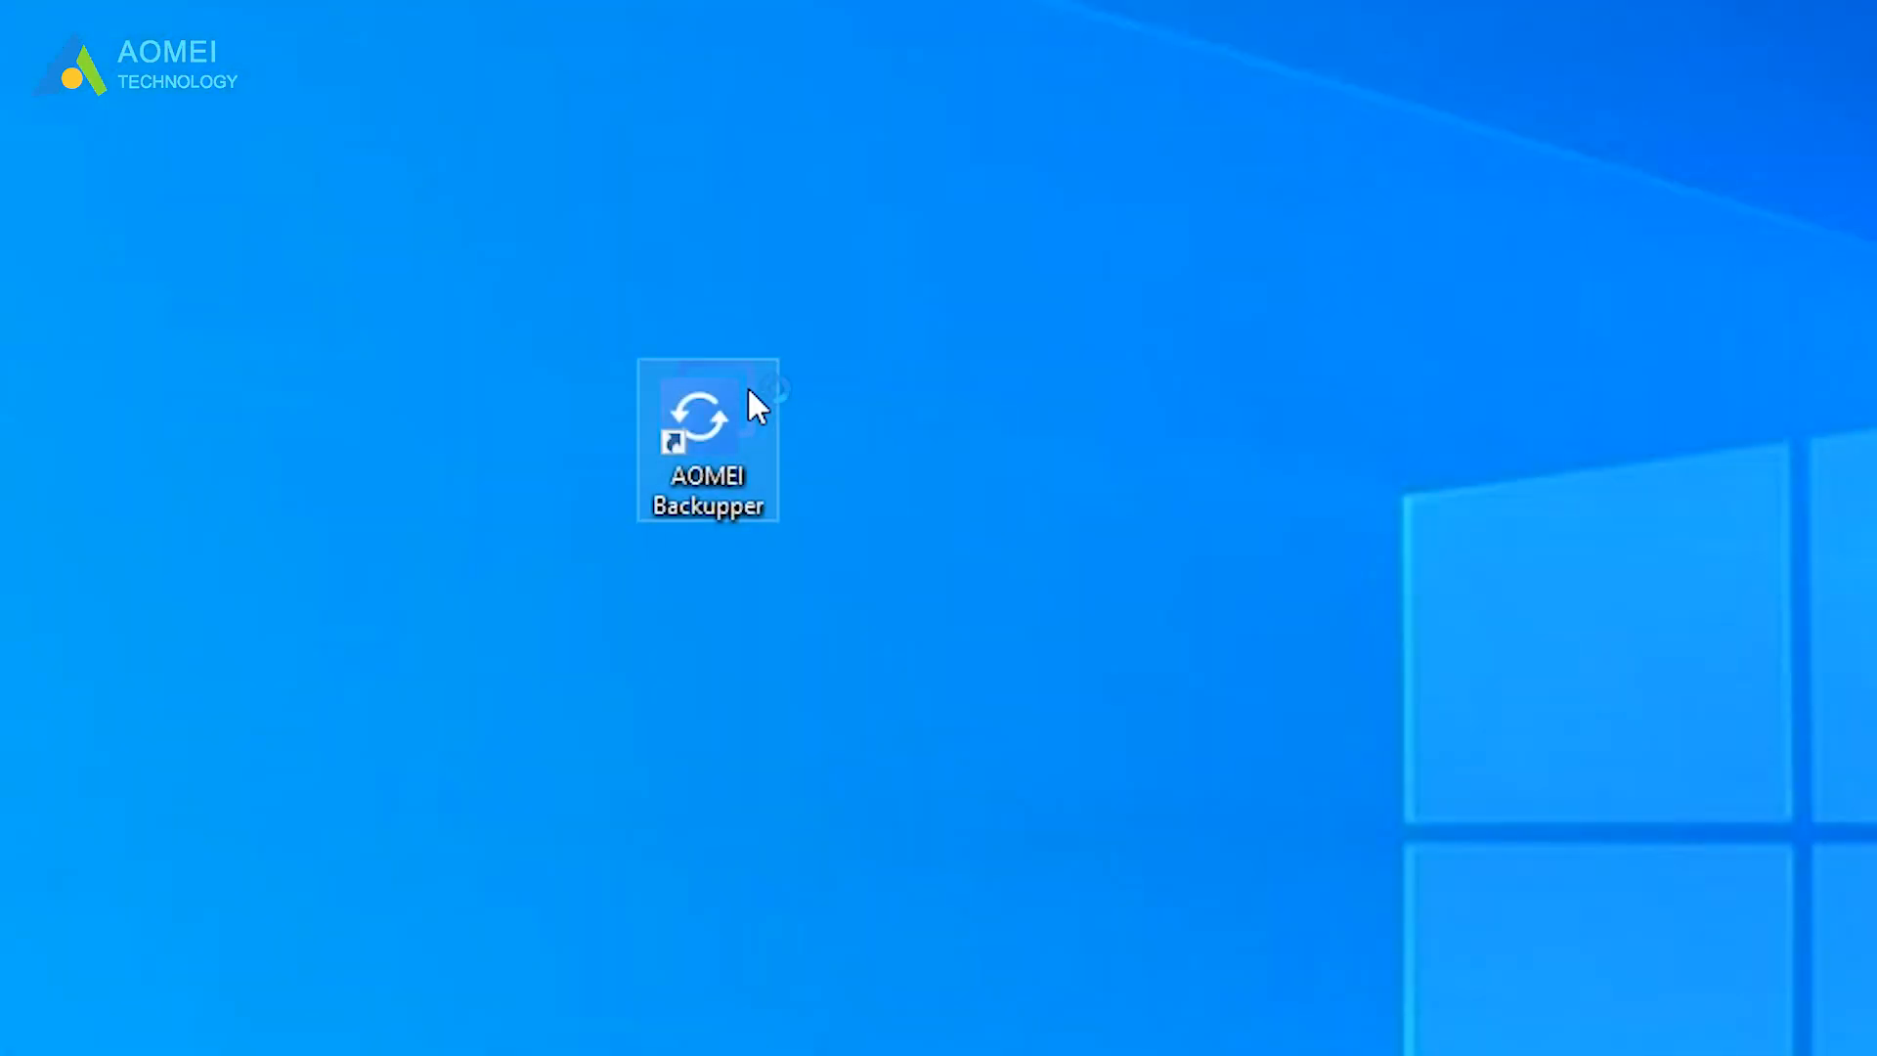
Step: Launch AOMEI Backupper from the desktop and choose Disk Clone from the Clone section
{"action": "double_click", "coordinate": [706, 418]}
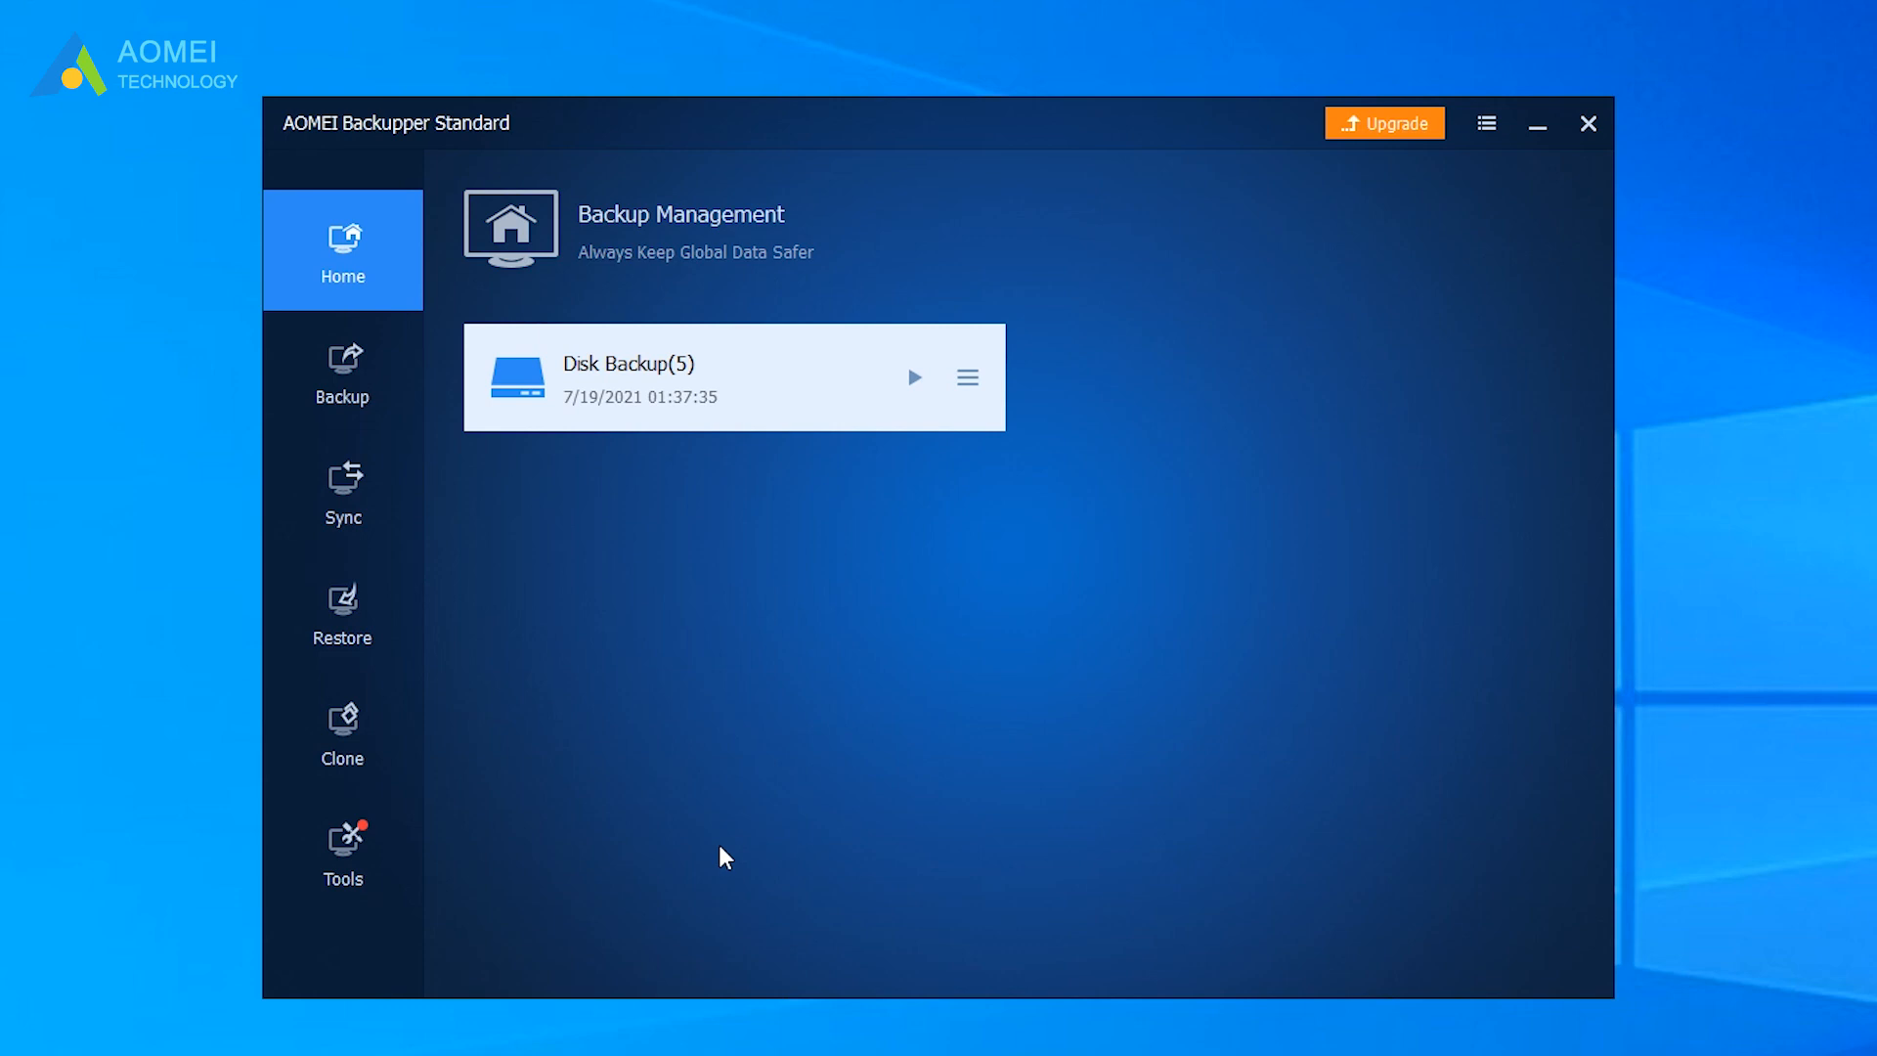
{"action": "left_click", "coordinate": [342, 730]}
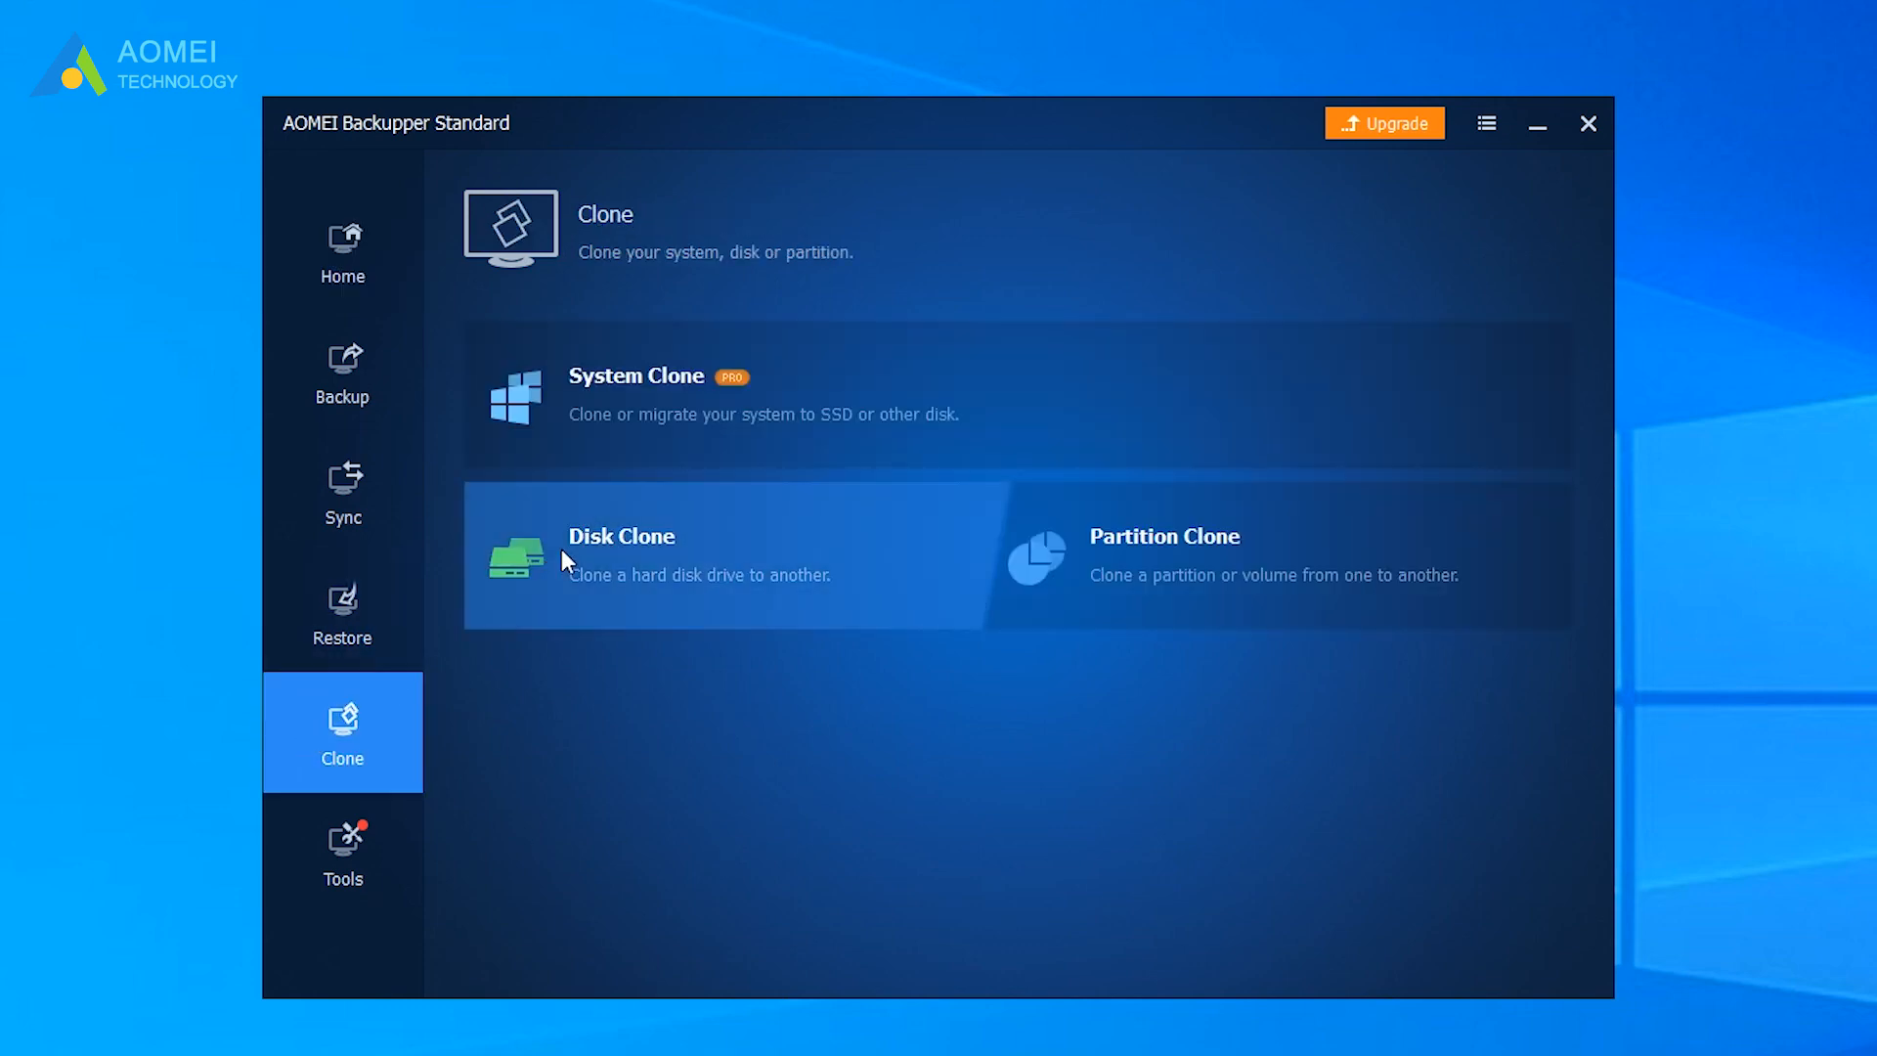
{"action": "left_click", "coordinate": [620, 535]}
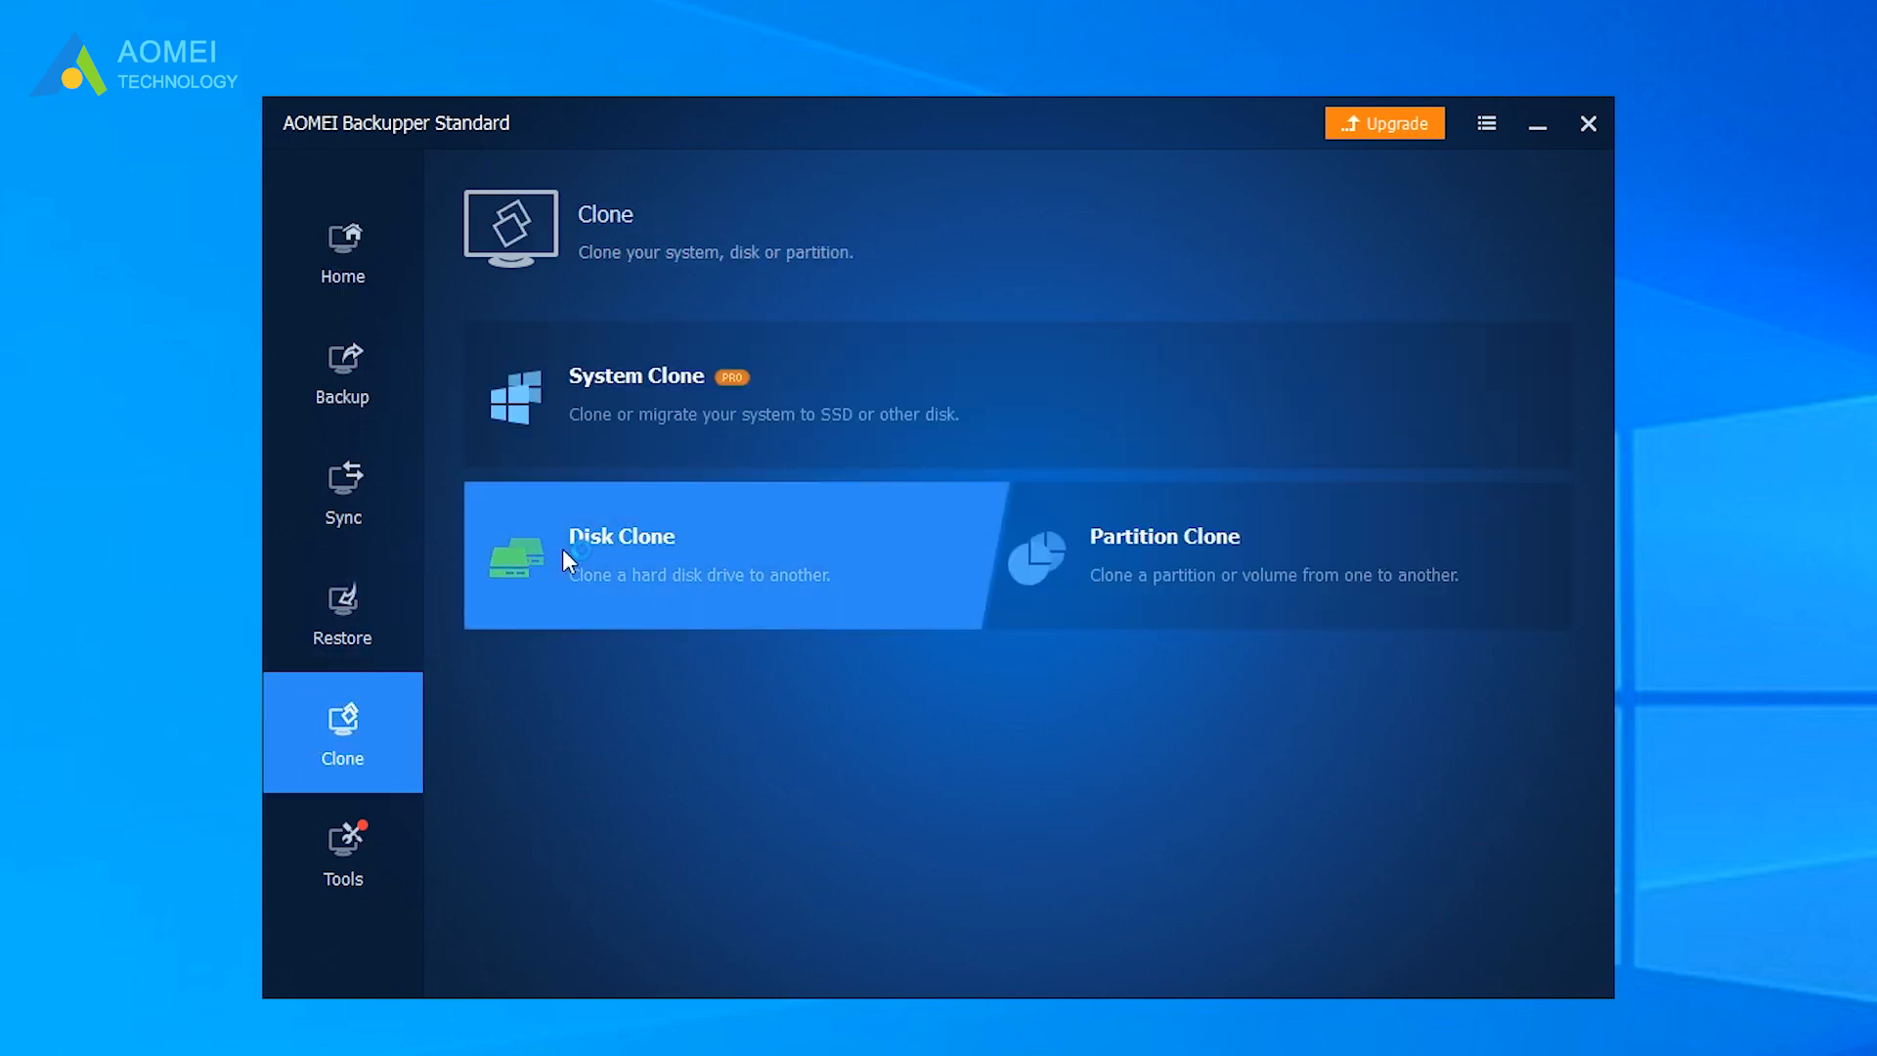
Step: Choose Disk1 (500 GB) as source and Disk2 (800 GB) as destination, reaching the summary
{"action": "left_click", "coordinate": [620, 536]}
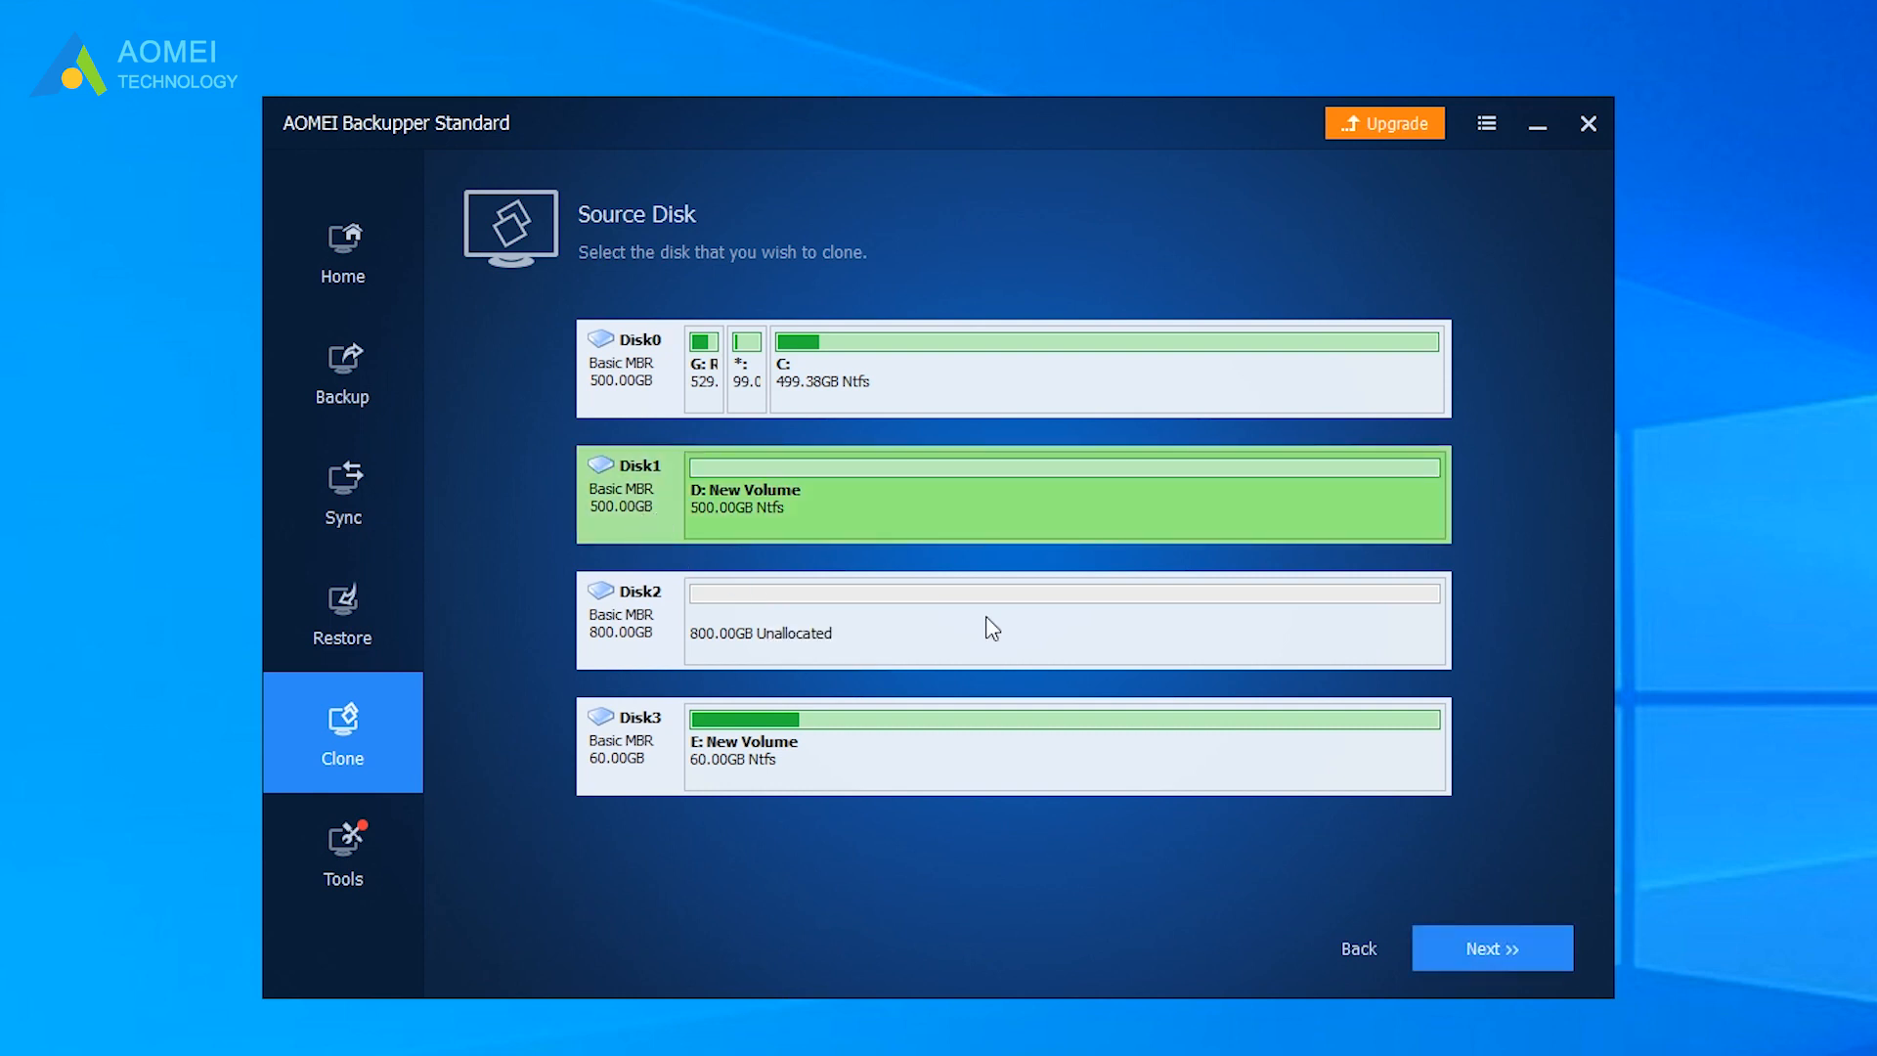
{"action": "left_click", "coordinate": [1493, 948]}
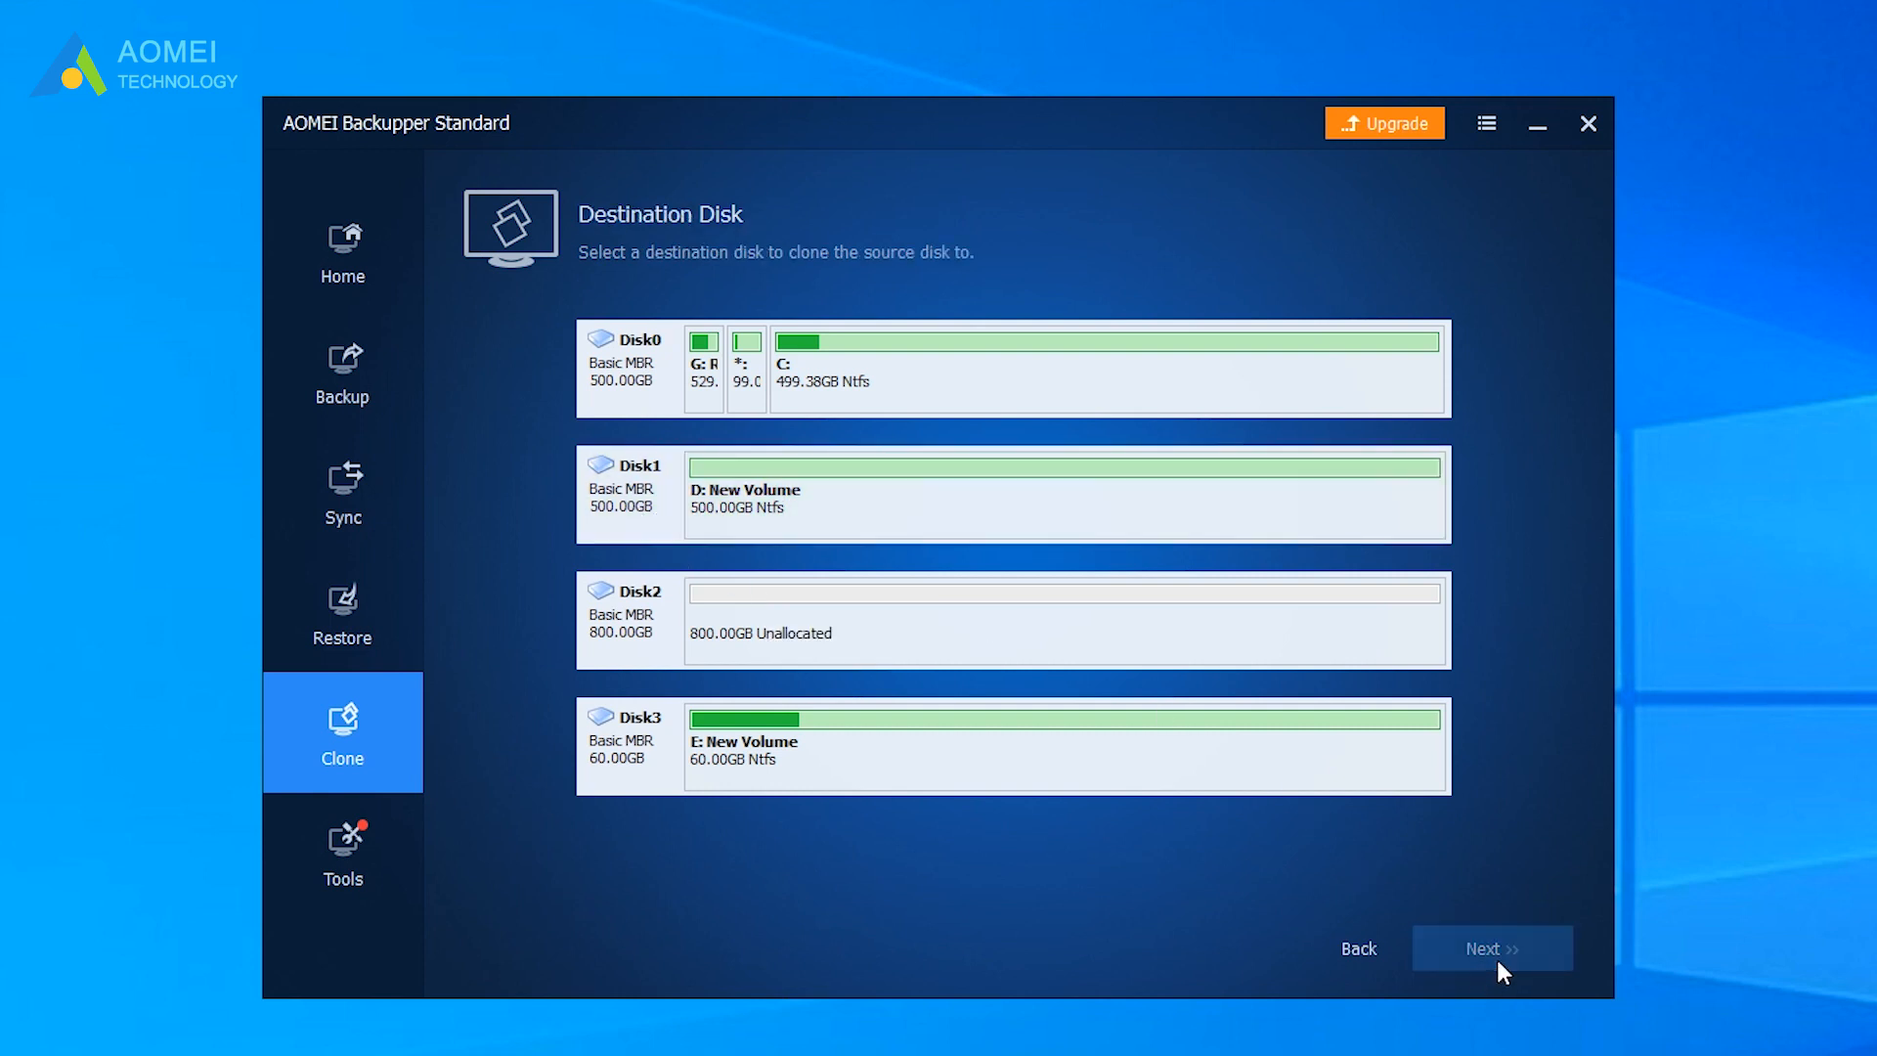
{"action": "left_click", "coordinate": [1005, 620]}
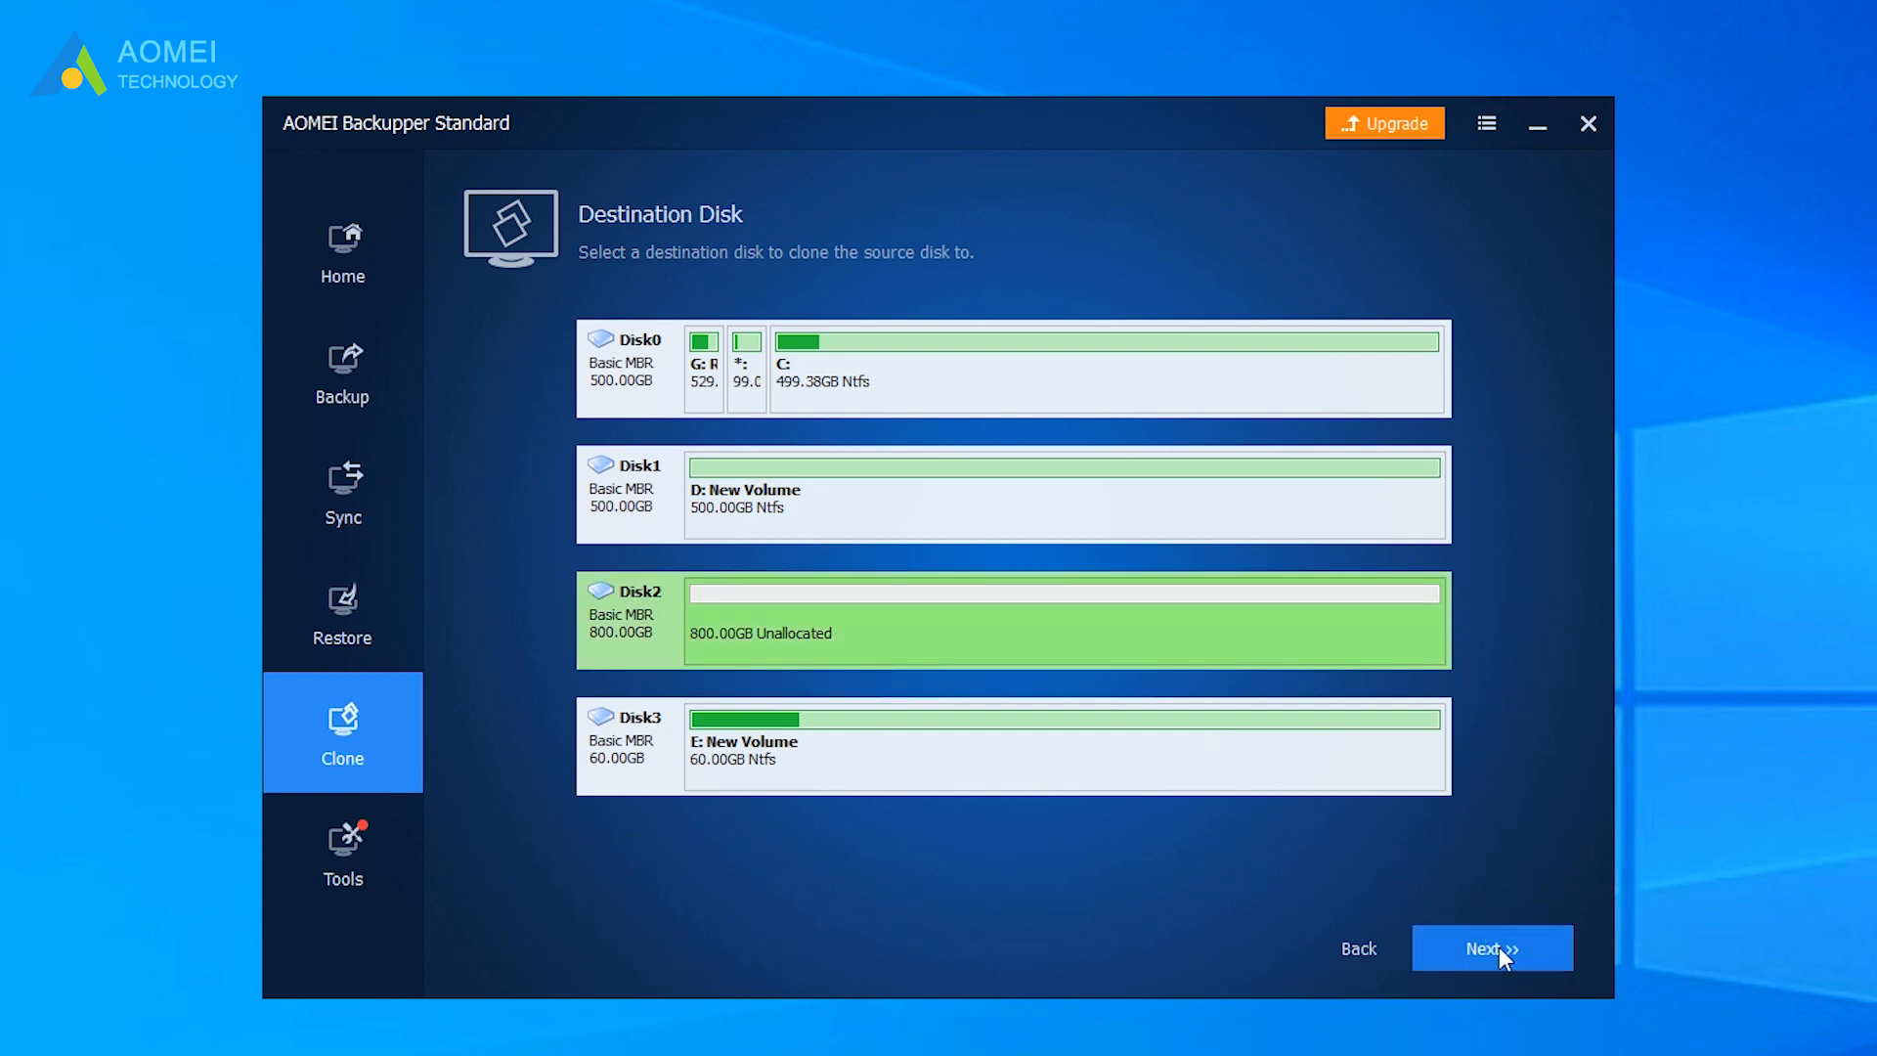
{"action": "left_click", "coordinate": [1492, 948]}
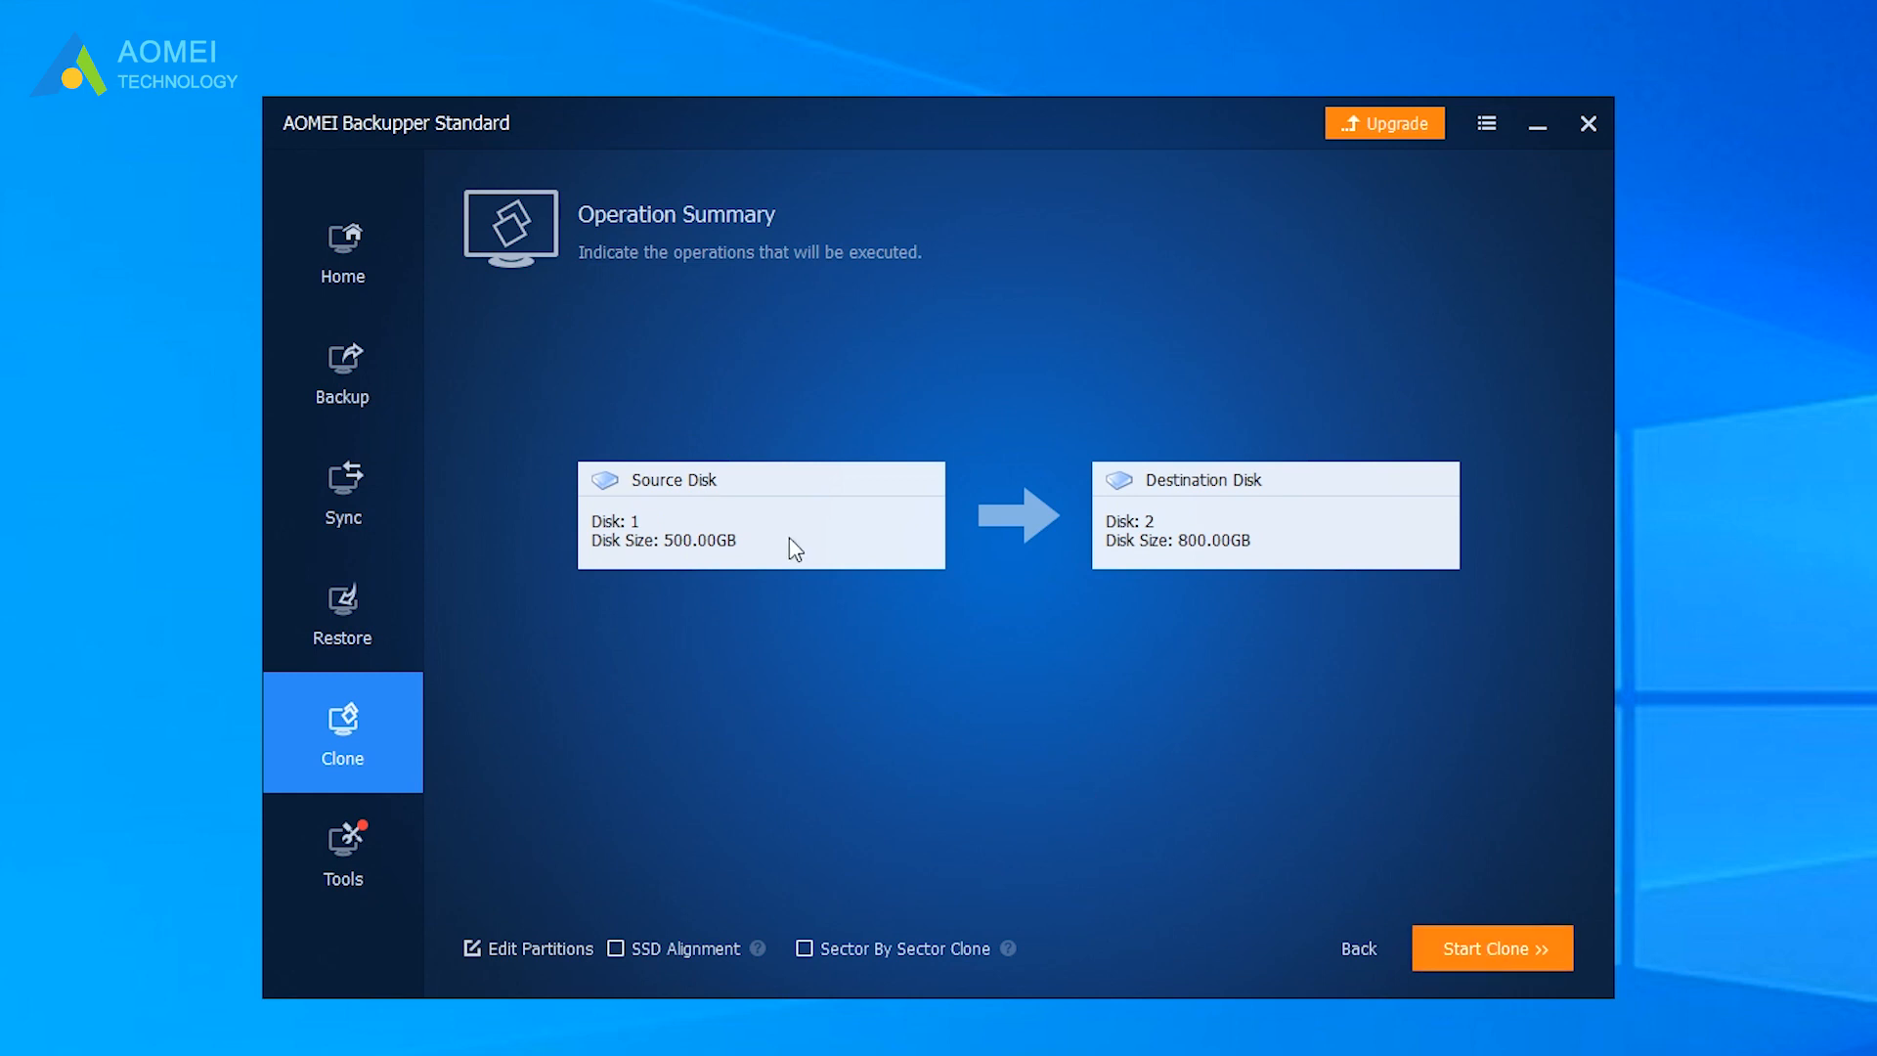
{"action": "mouse_move", "coordinate": [1187, 575]}
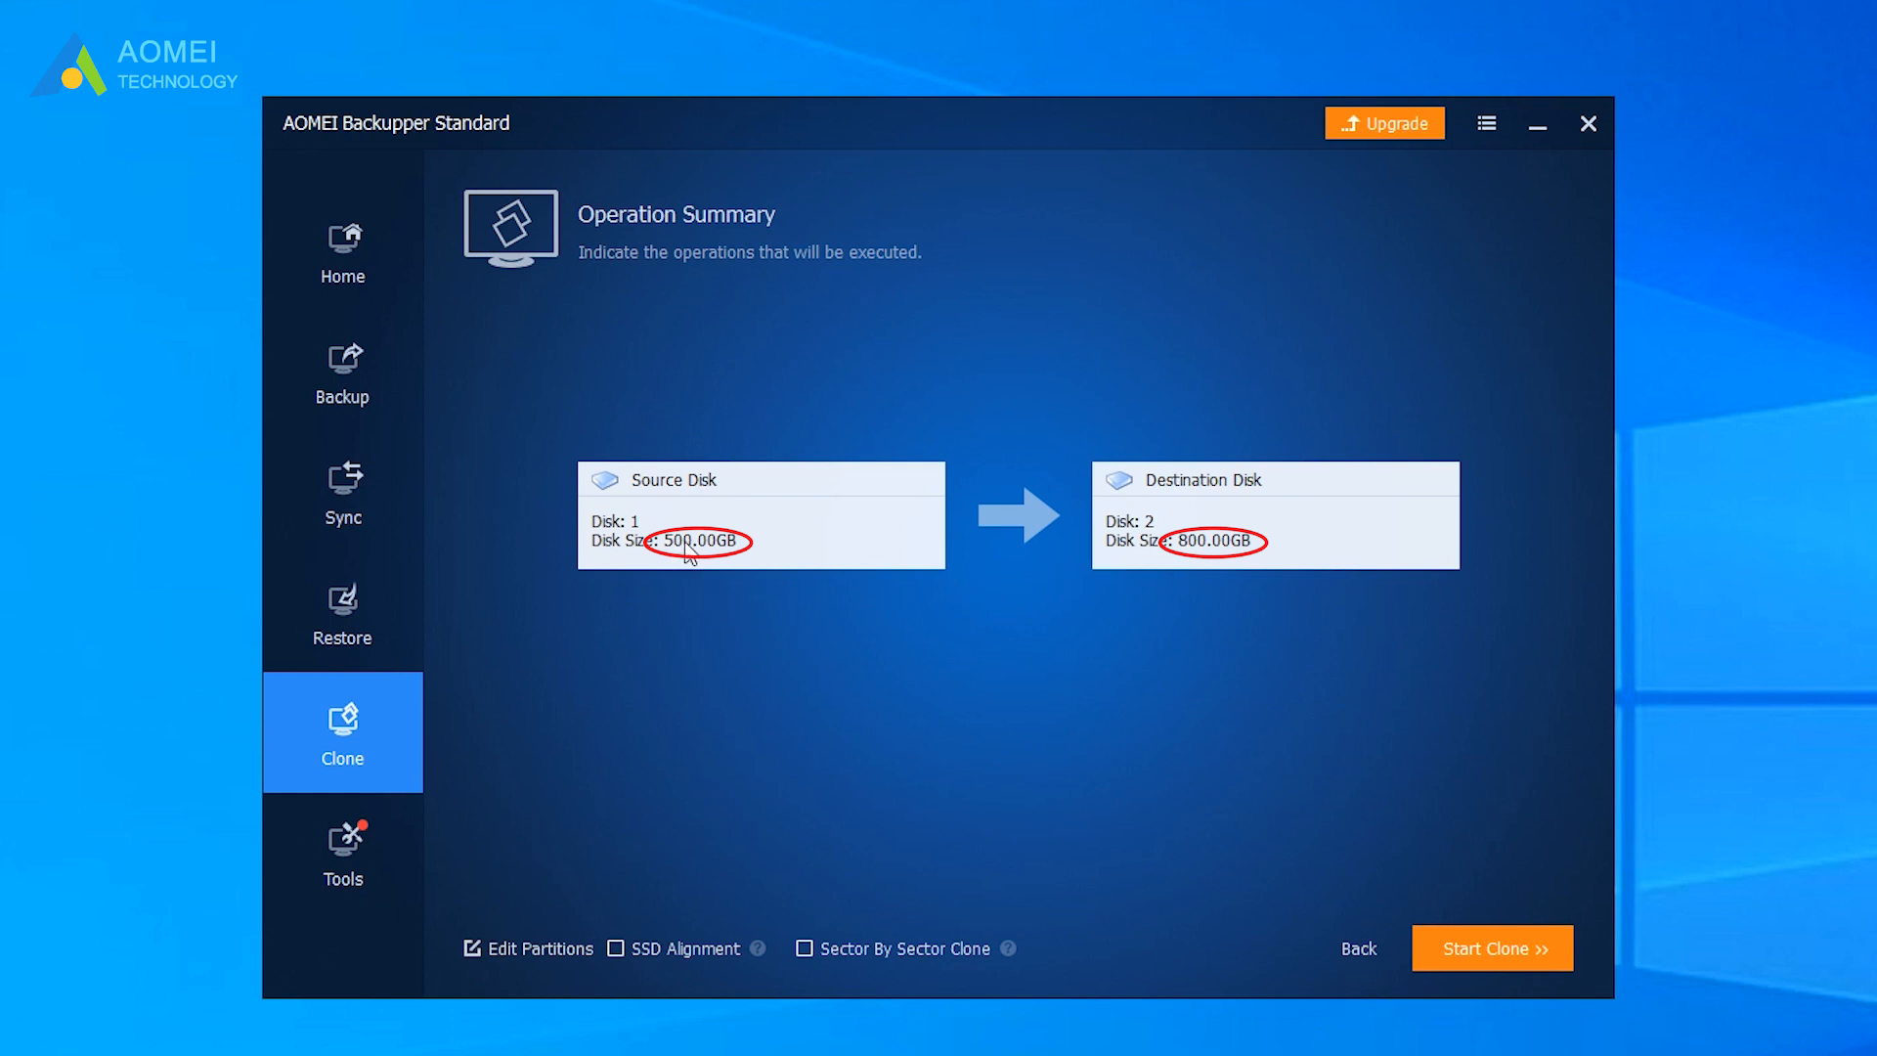
{"action": "mouse_move", "coordinate": [512, 953]}
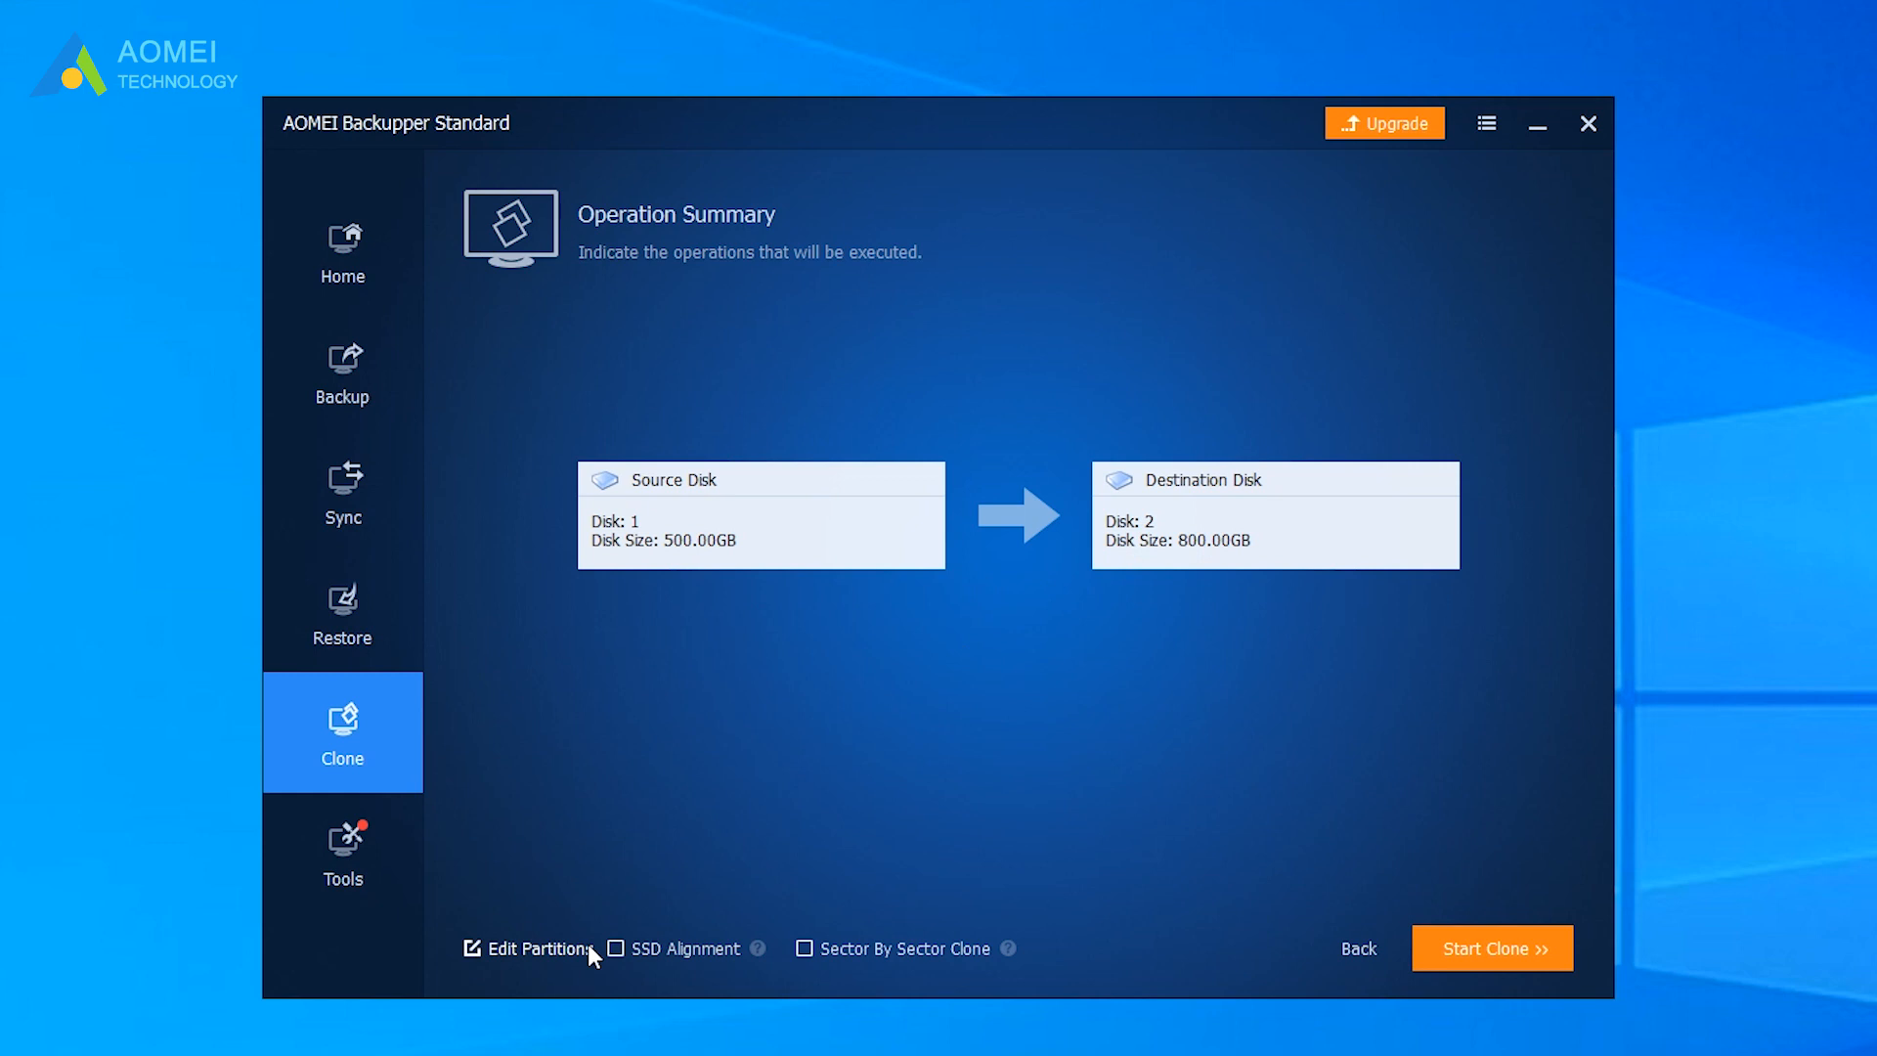
Step: Enable SSD Alignment and start the Disk 1 to Disk 2 clone
{"action": "left_click", "coordinate": [618, 948]}
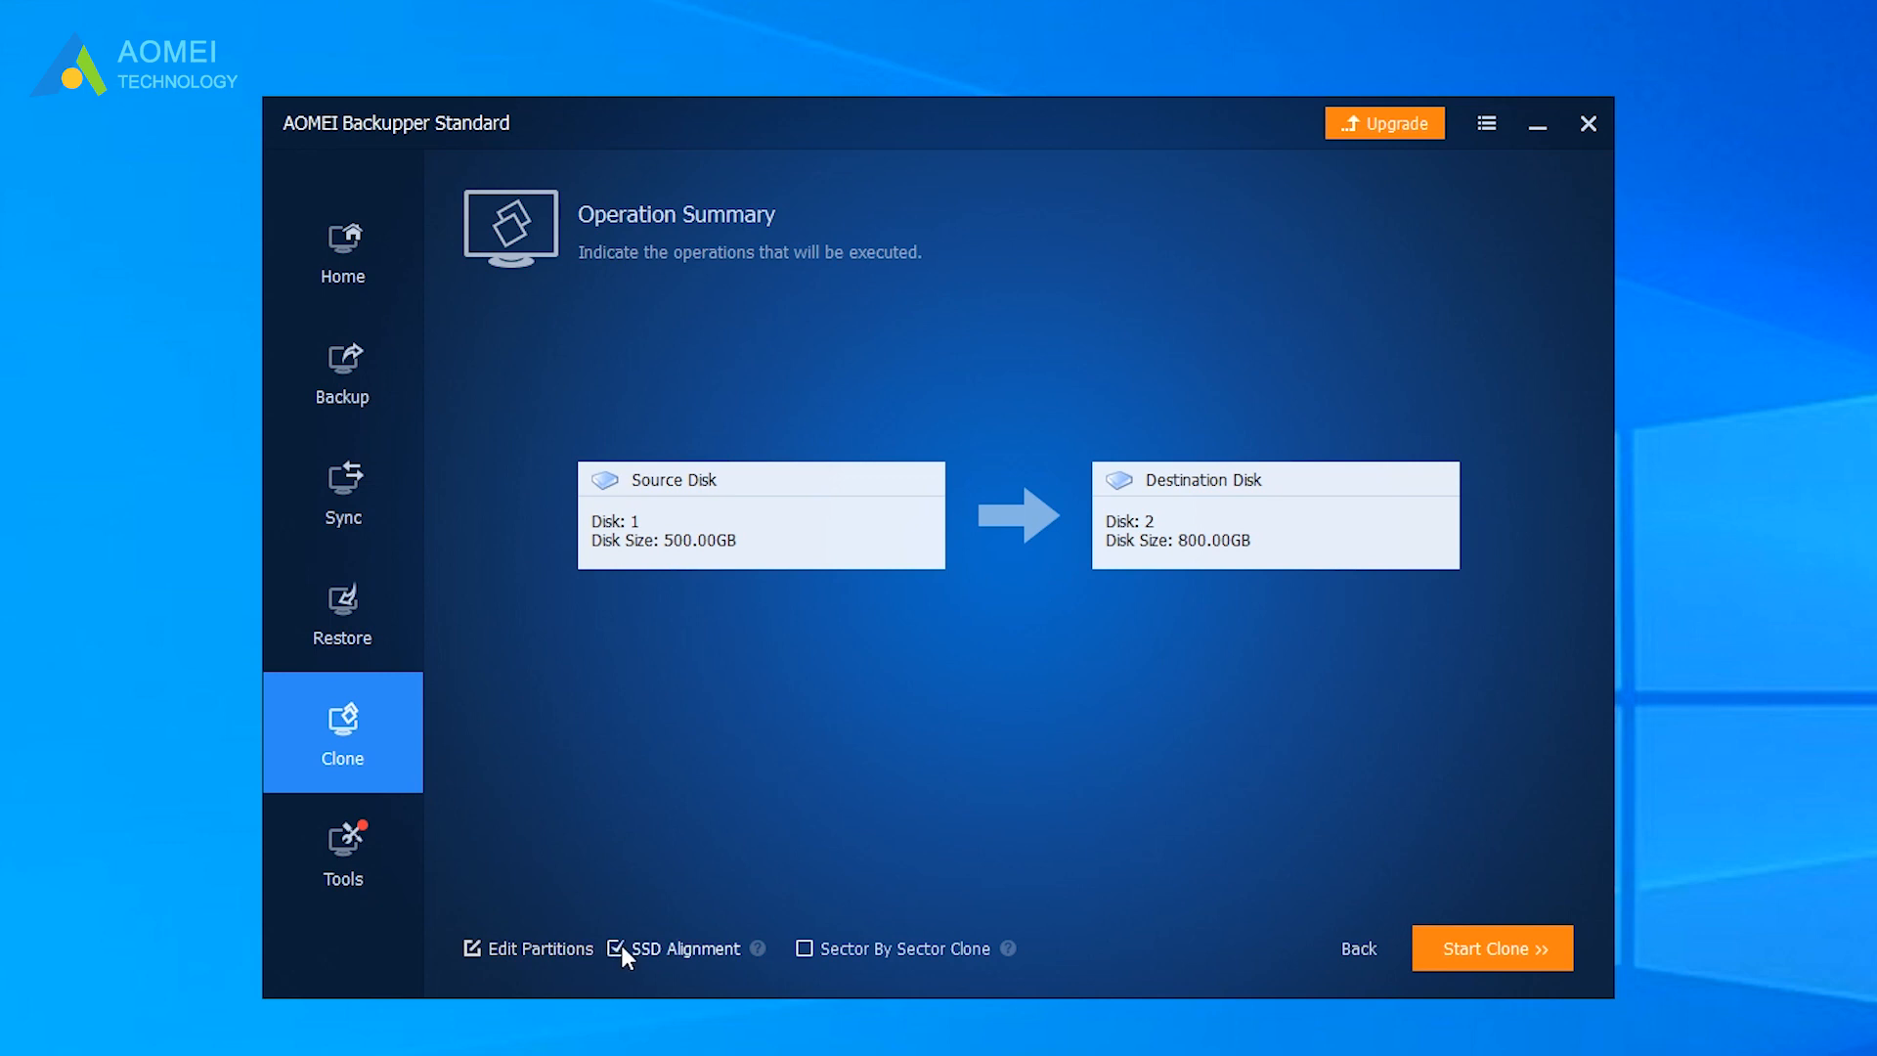
{"action": "mouse_move", "coordinate": [722, 948]}
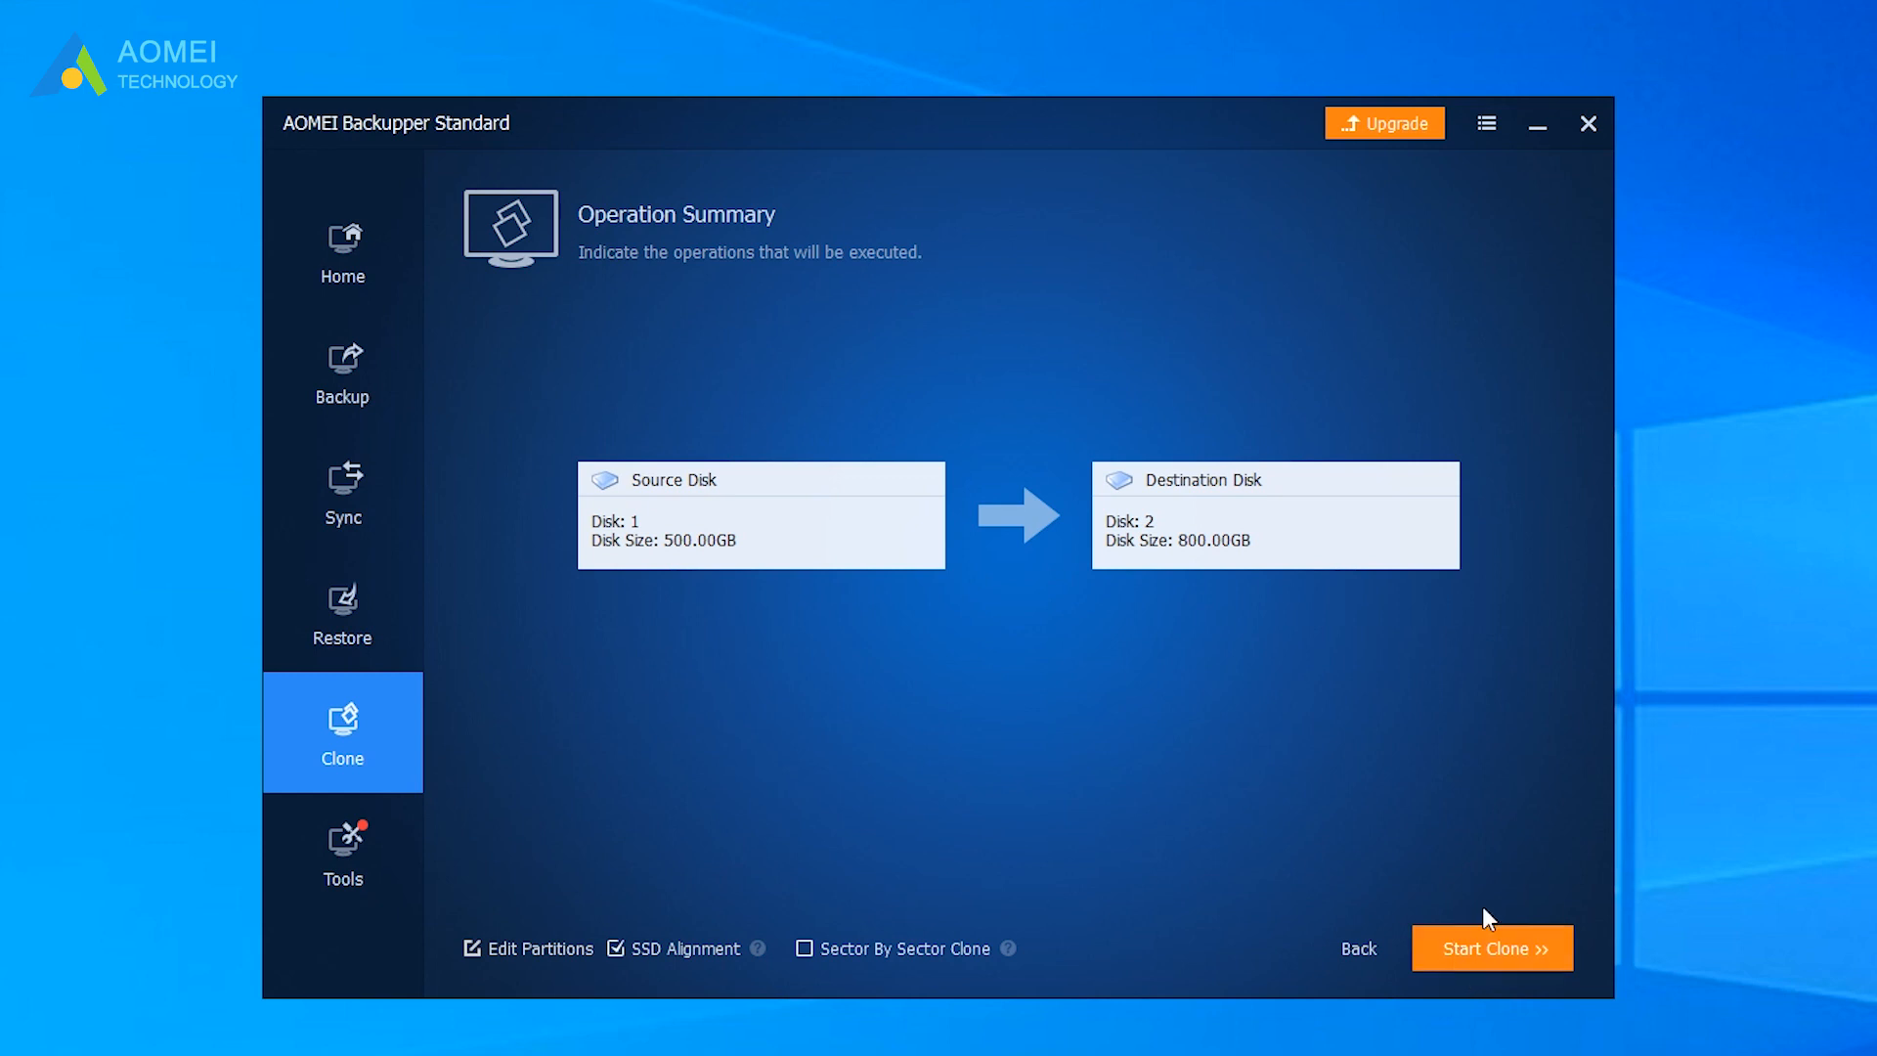
{"action": "left_click", "coordinate": [1490, 948]}
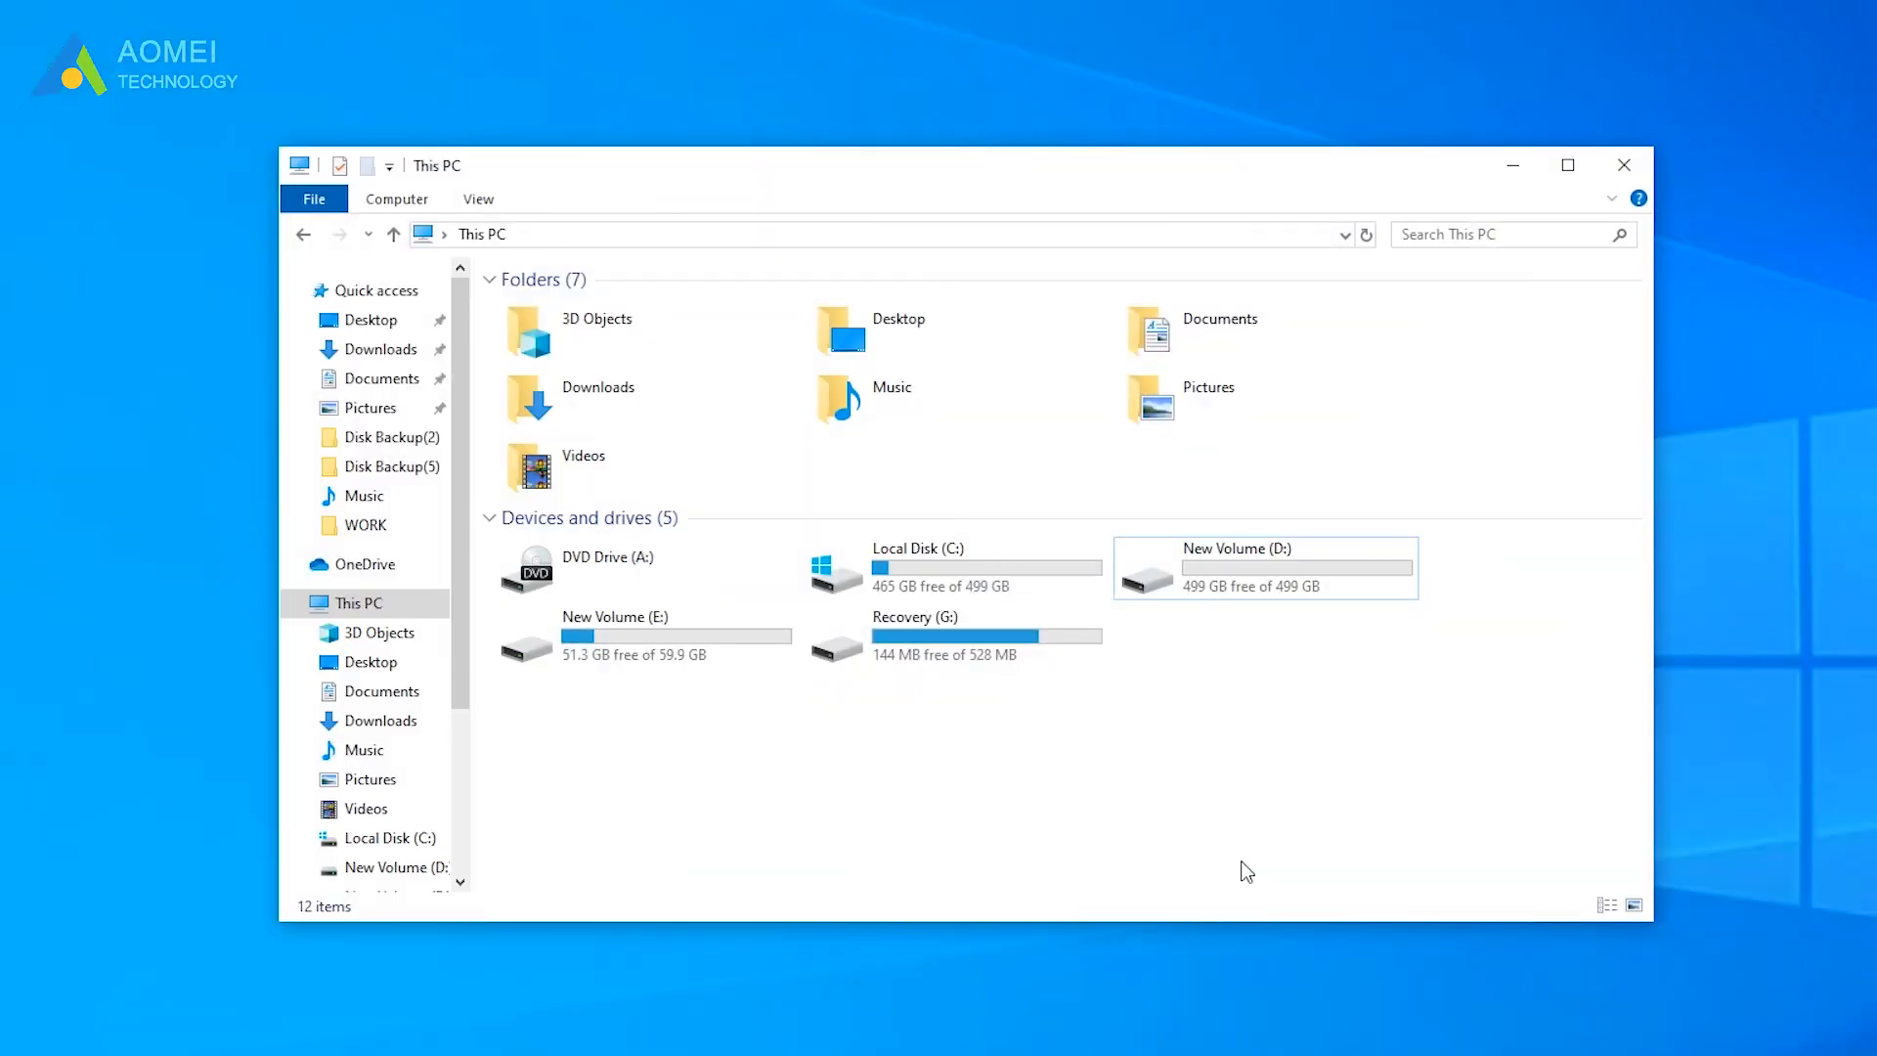
Step: Bring up the context menu of New Volume (D:) in This PC
{"action": "right_click", "coordinate": [1235, 569]}
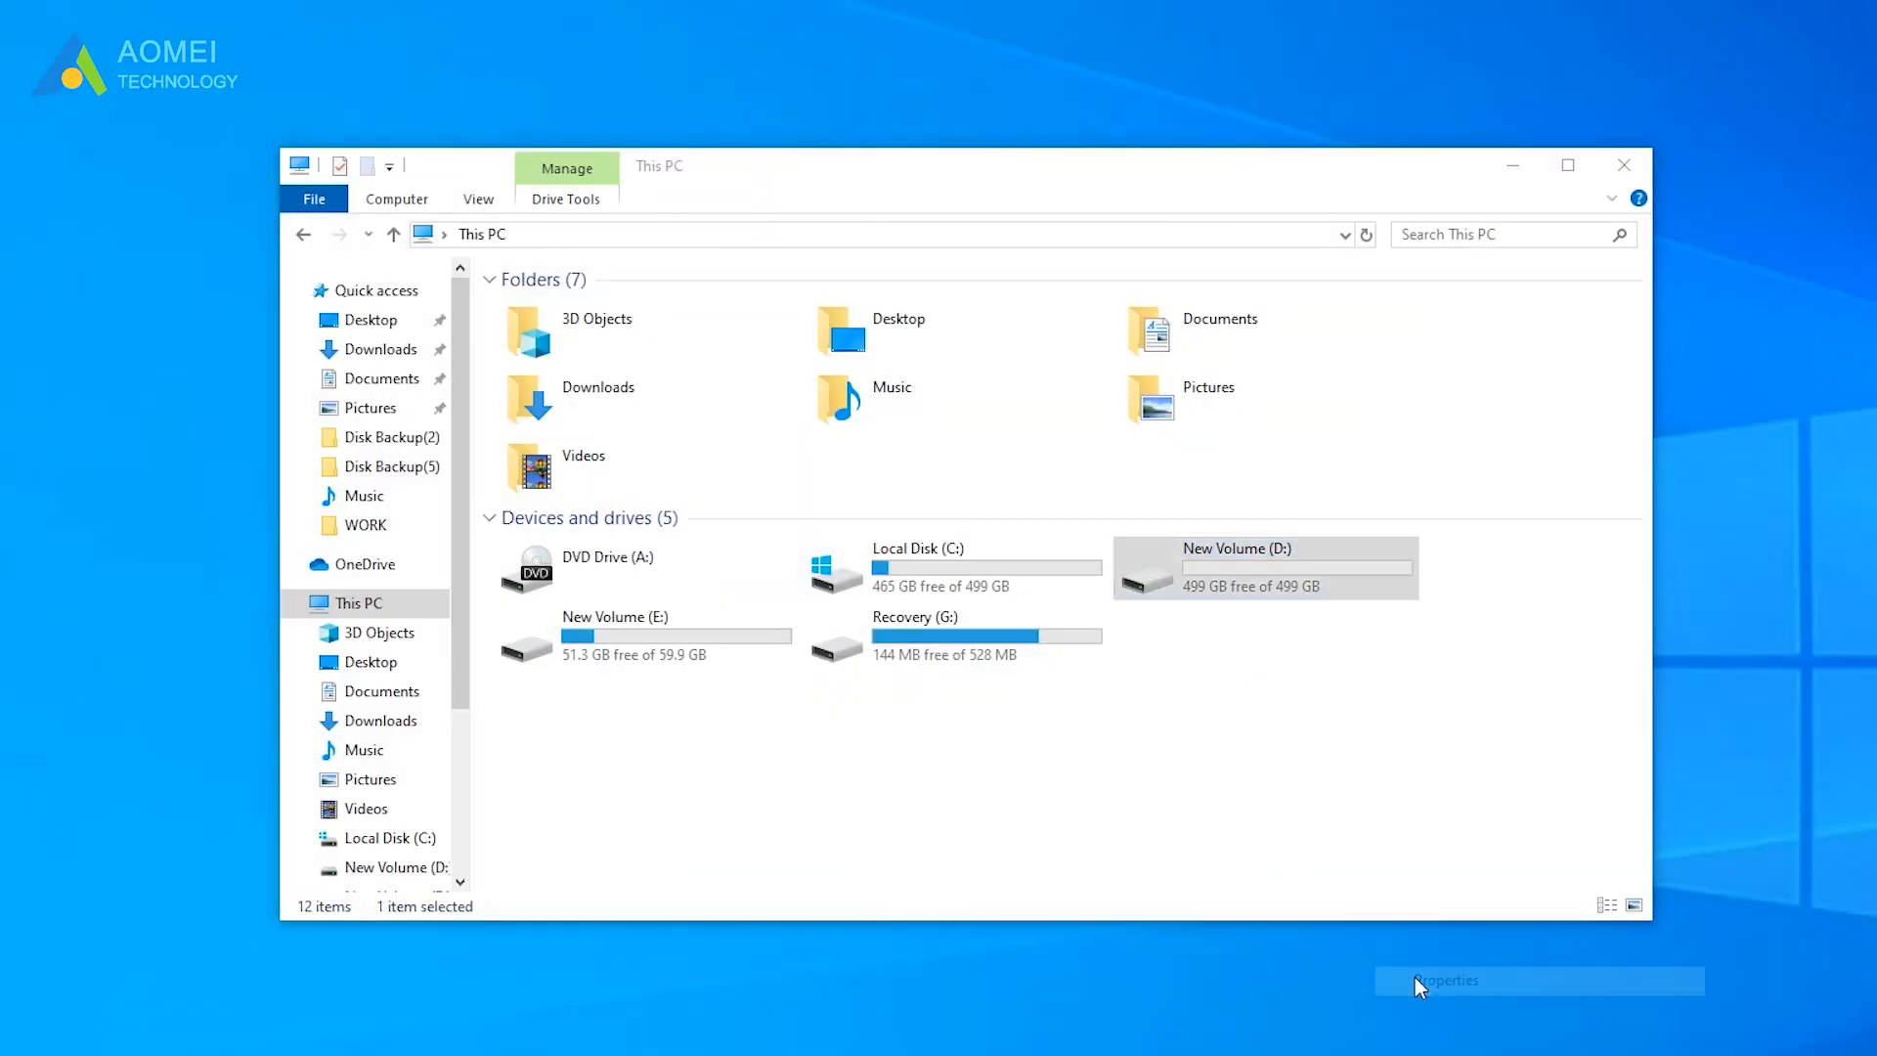
Step: Run an error-checking scan of drive D: from its Properties Tools page via Scan drive
{"action": "left_click", "coordinate": [1446, 980]}
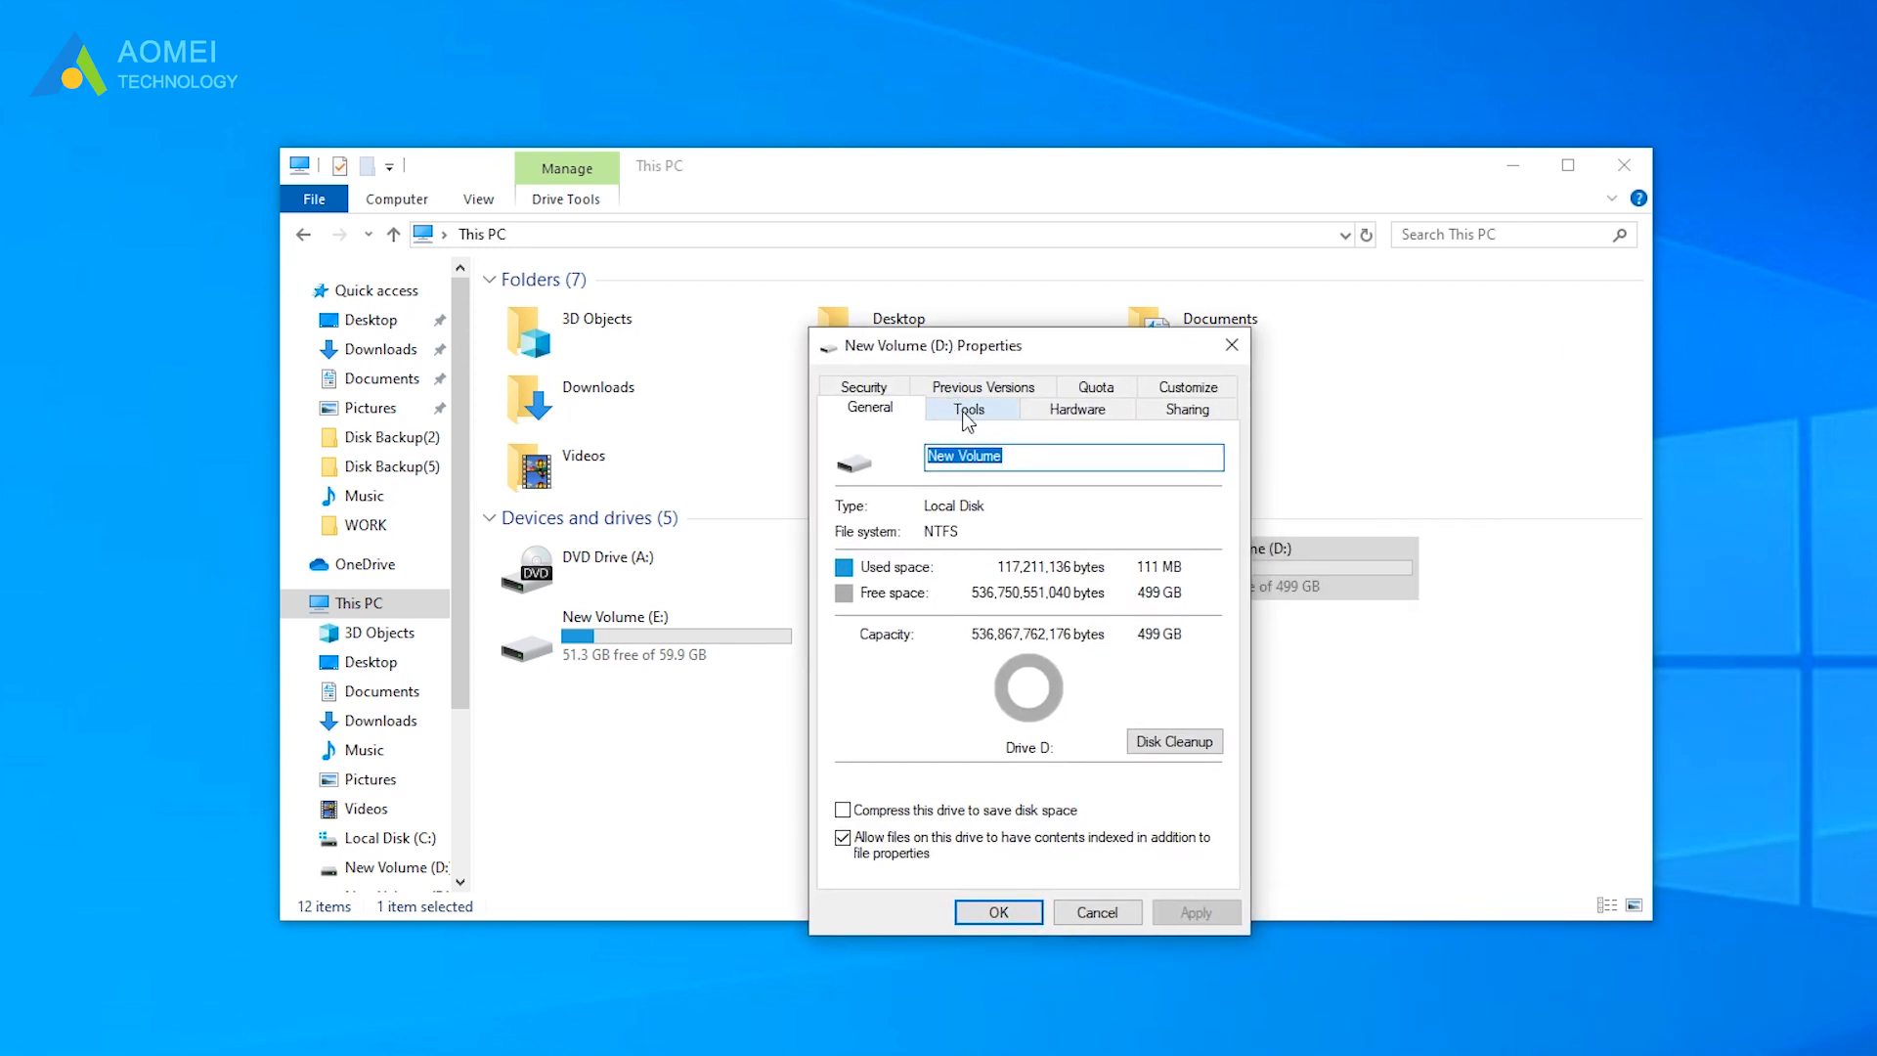
{"action": "left_click", "coordinate": [968, 409]}
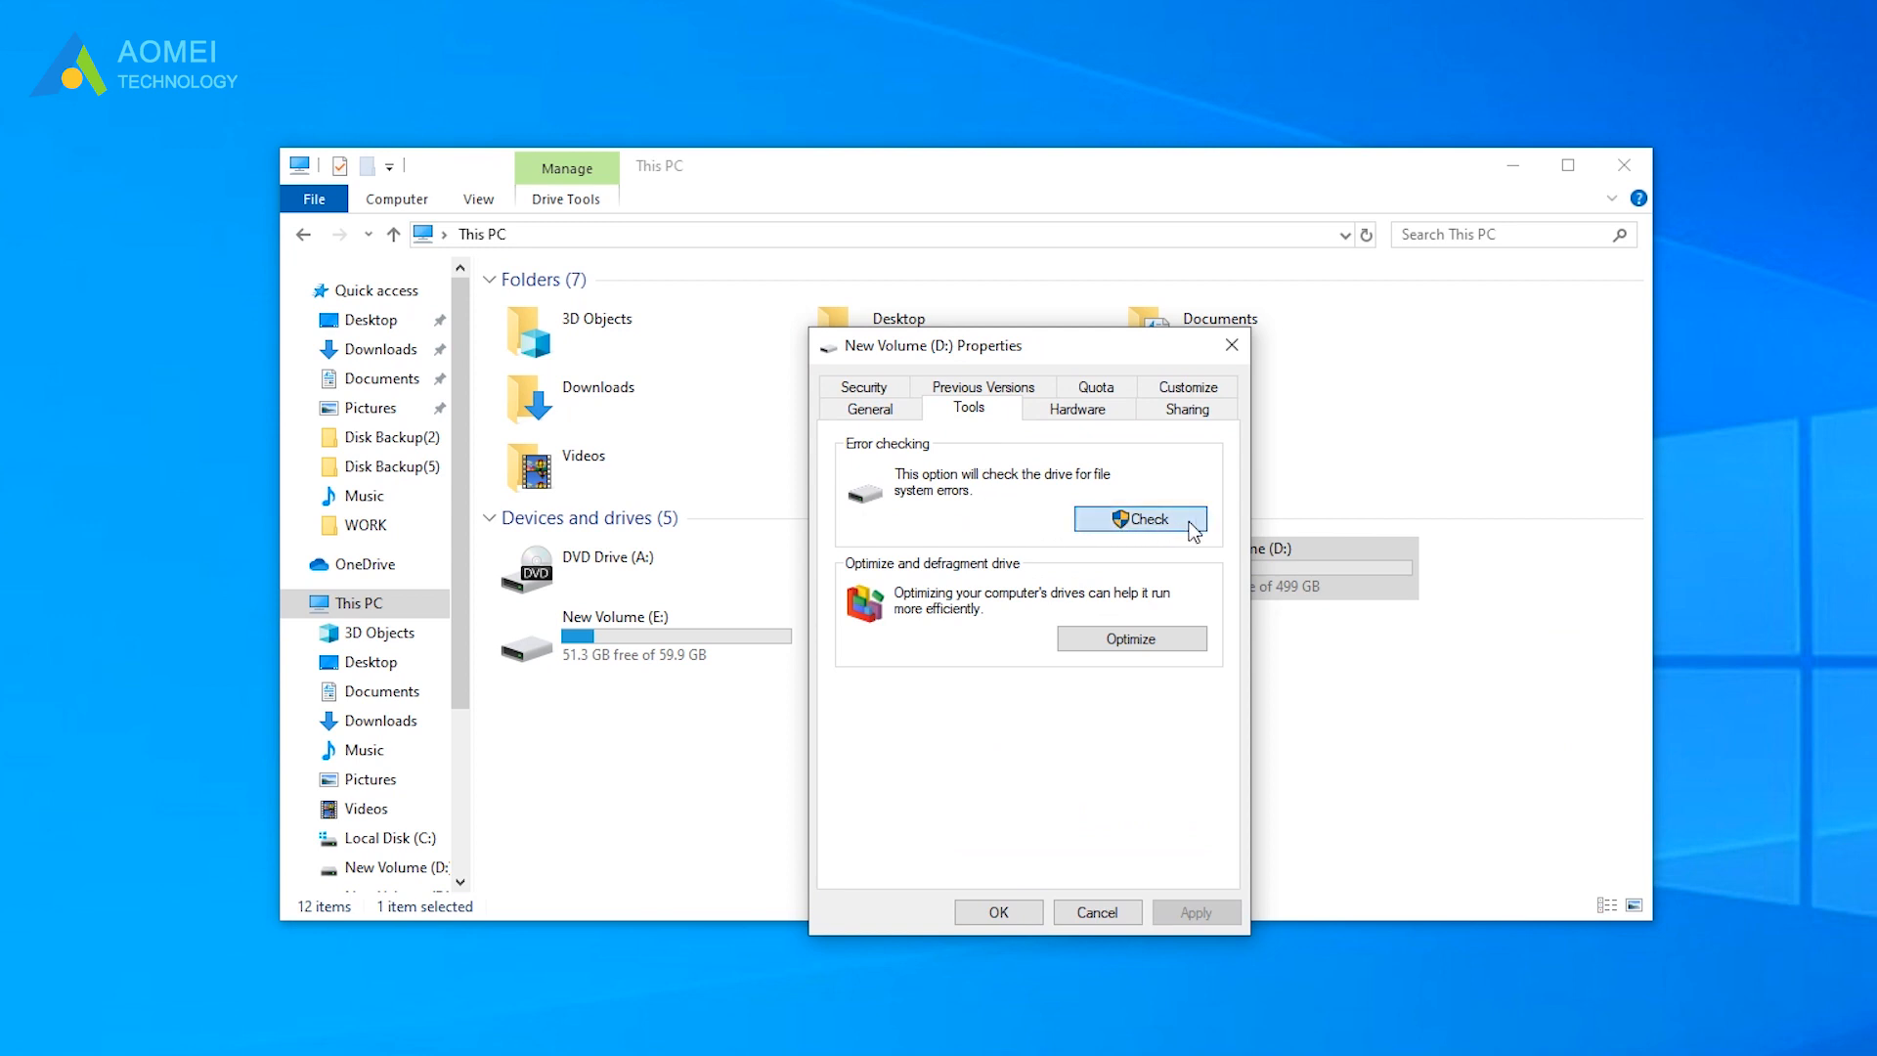
{"action": "left_click", "coordinate": [1138, 518]}
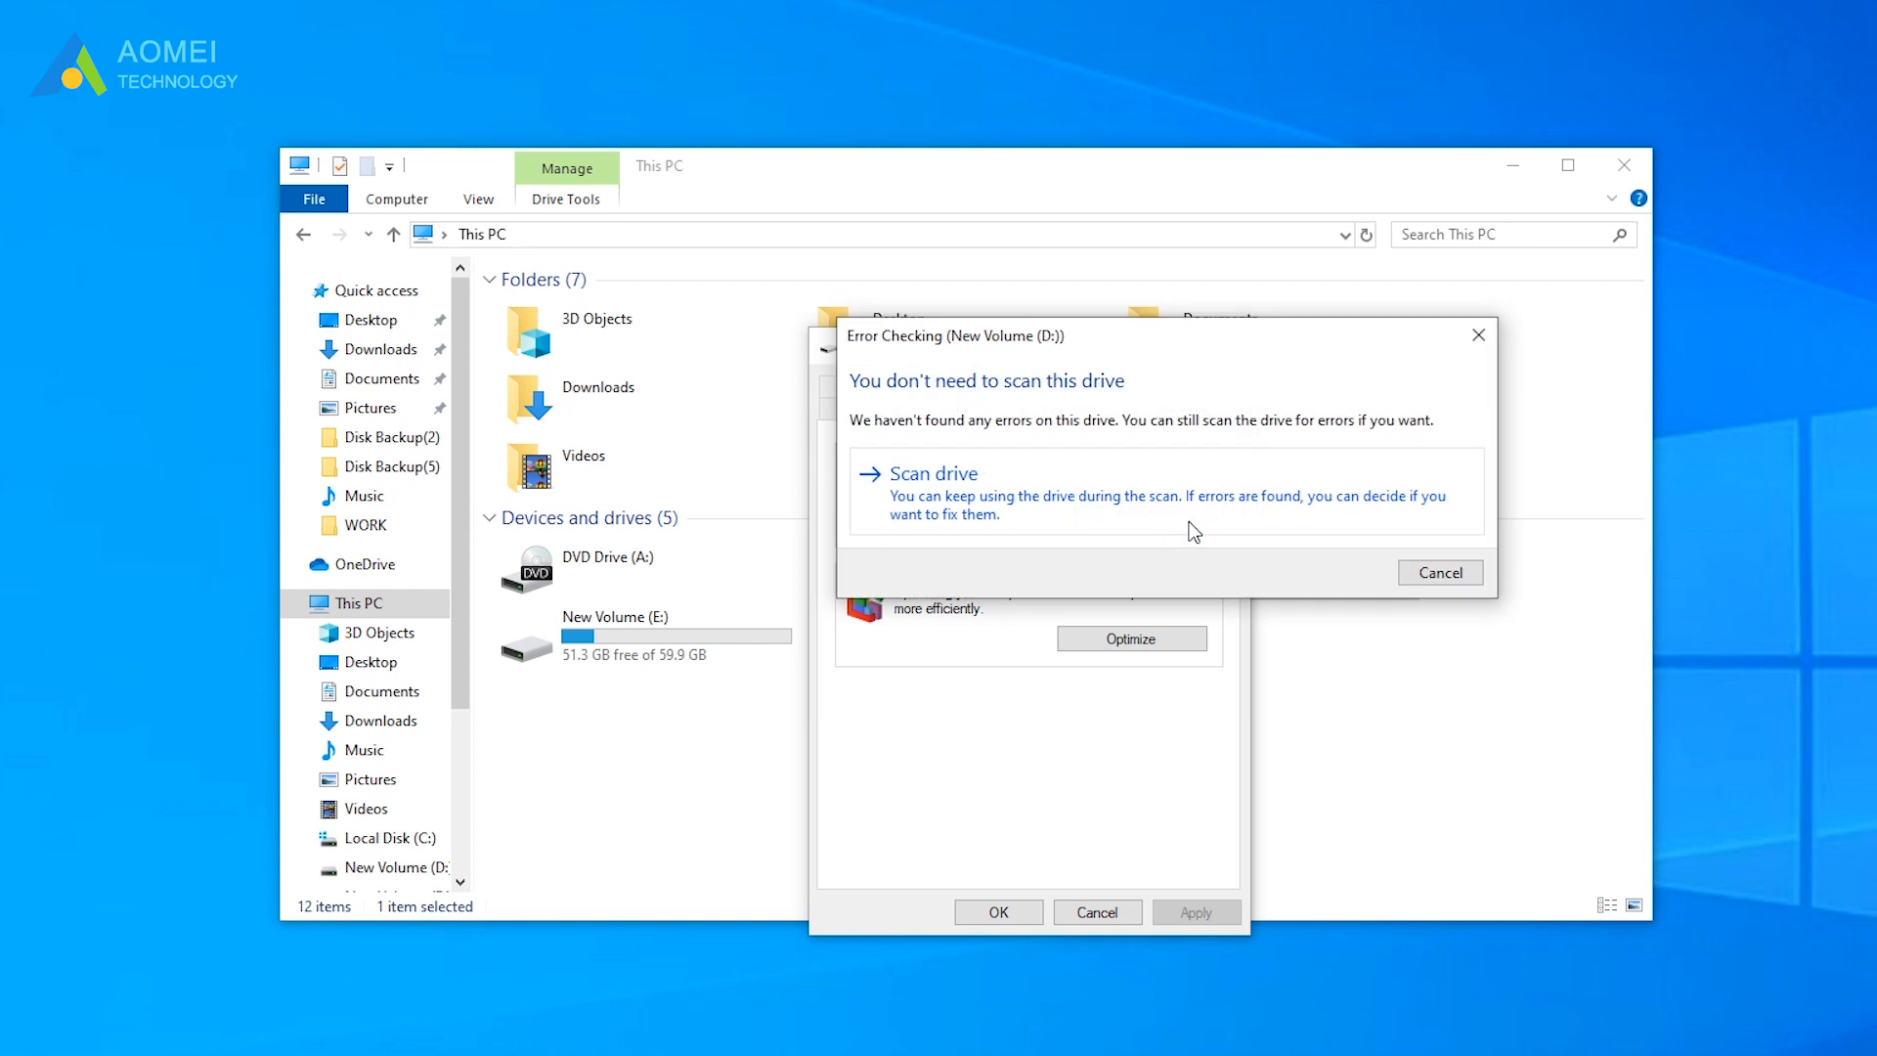
{"action": "left_click", "coordinate": [933, 474]}
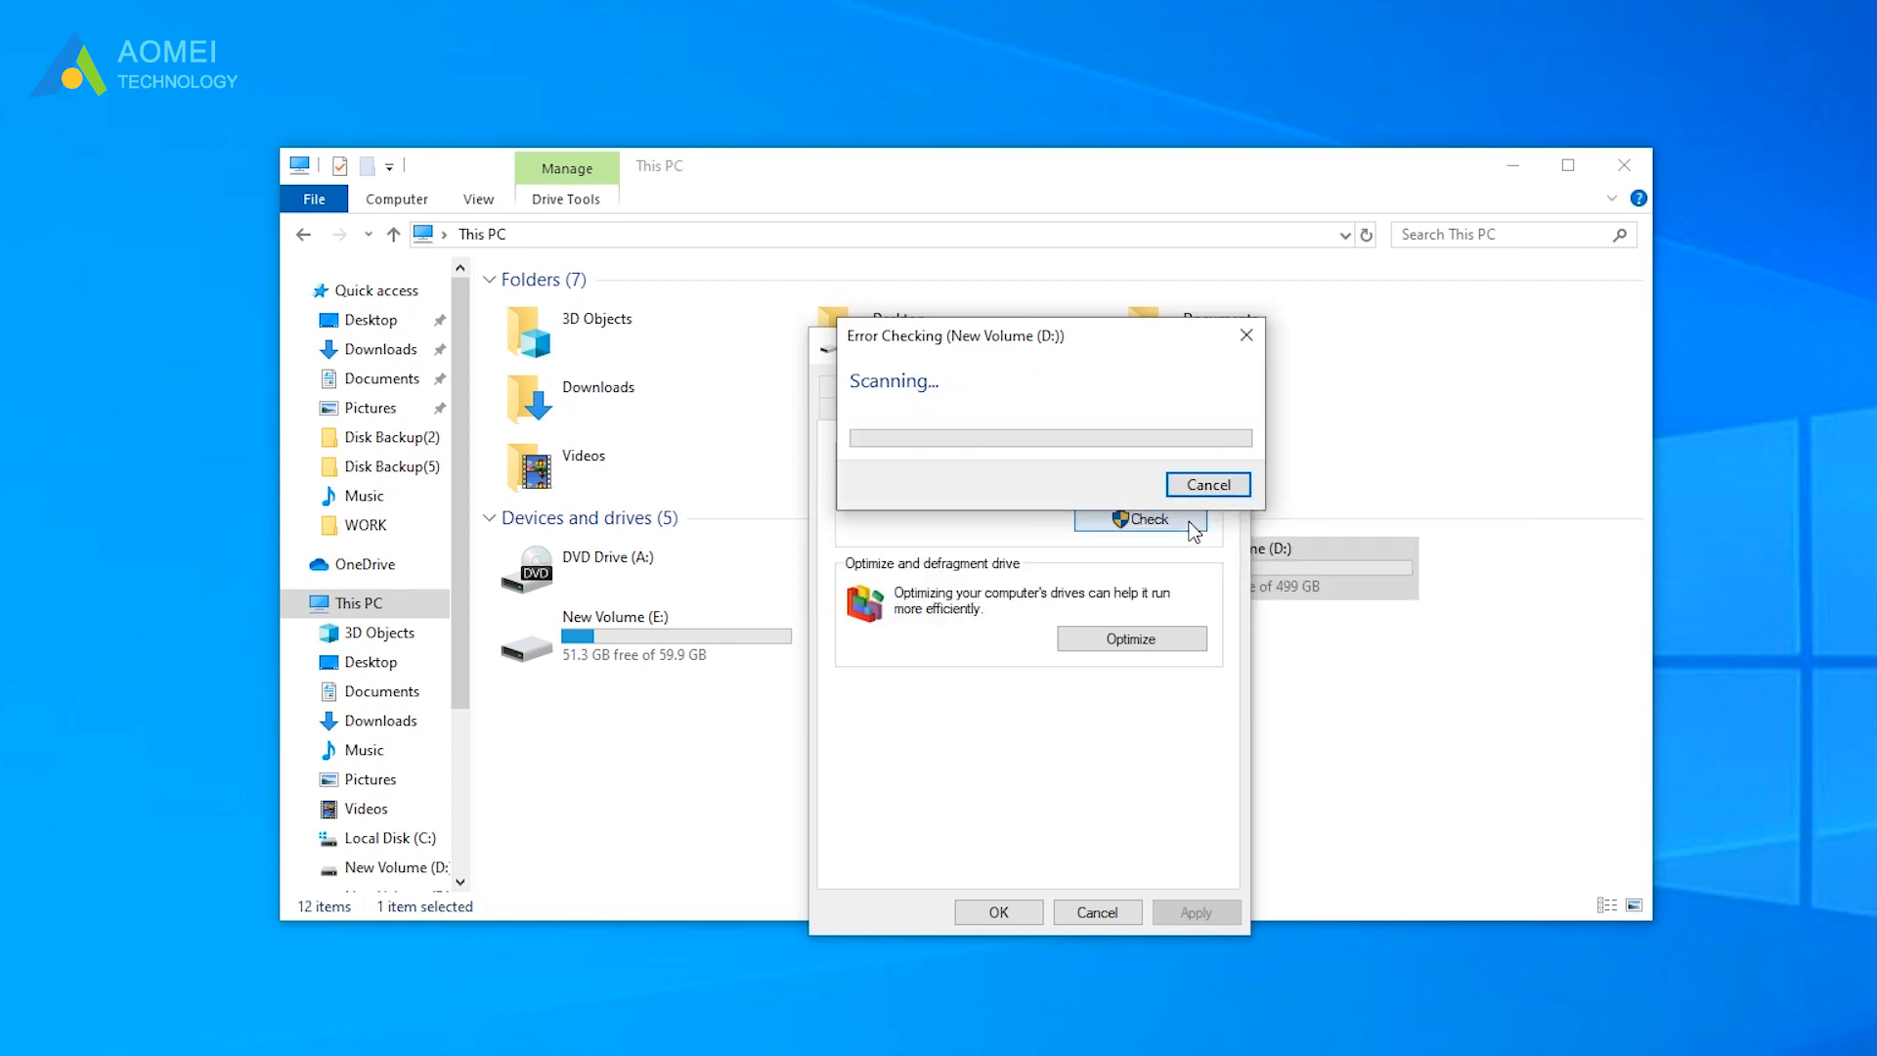